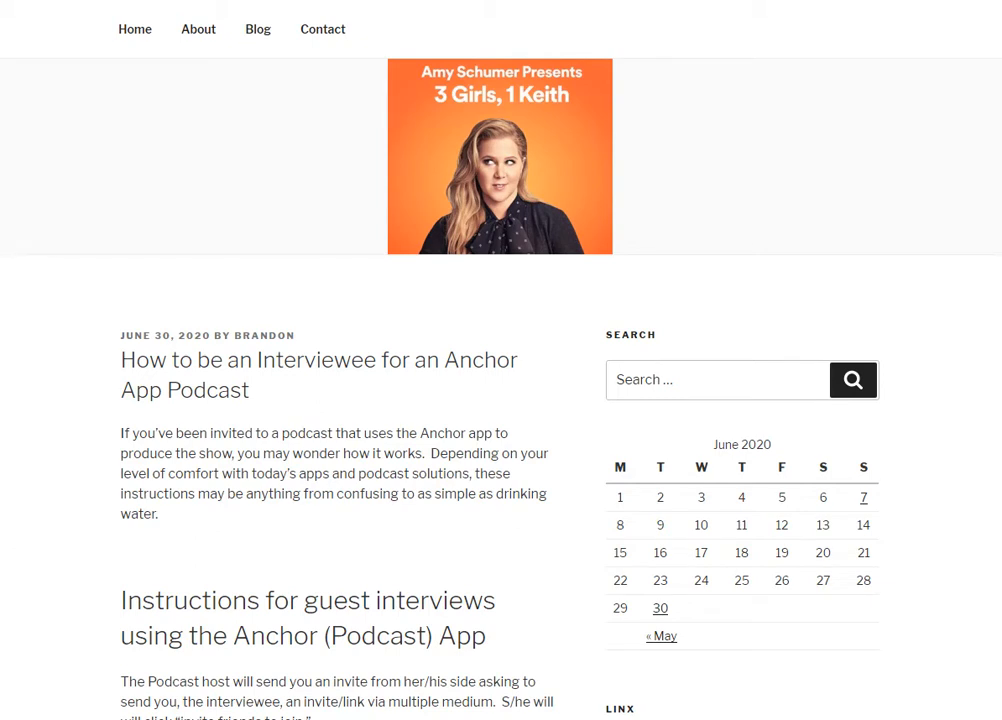
{"action": "scroll", "scroll_direction": "down", "scroll_amount": 3}
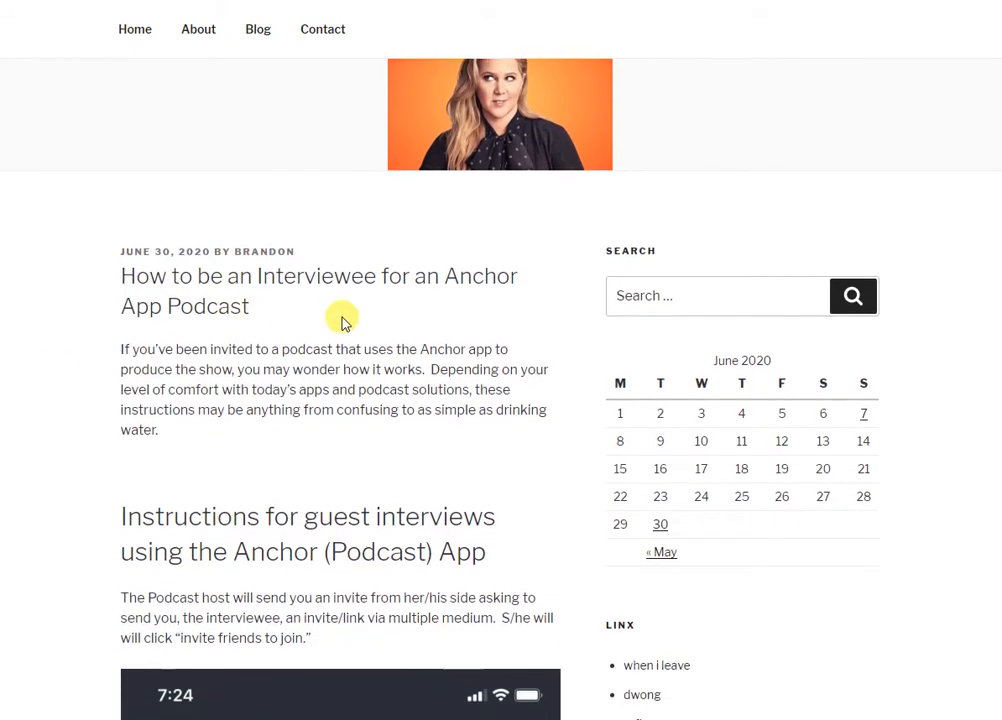
{"action": "scroll", "scroll_direction": "down", "scroll_amount": 3}
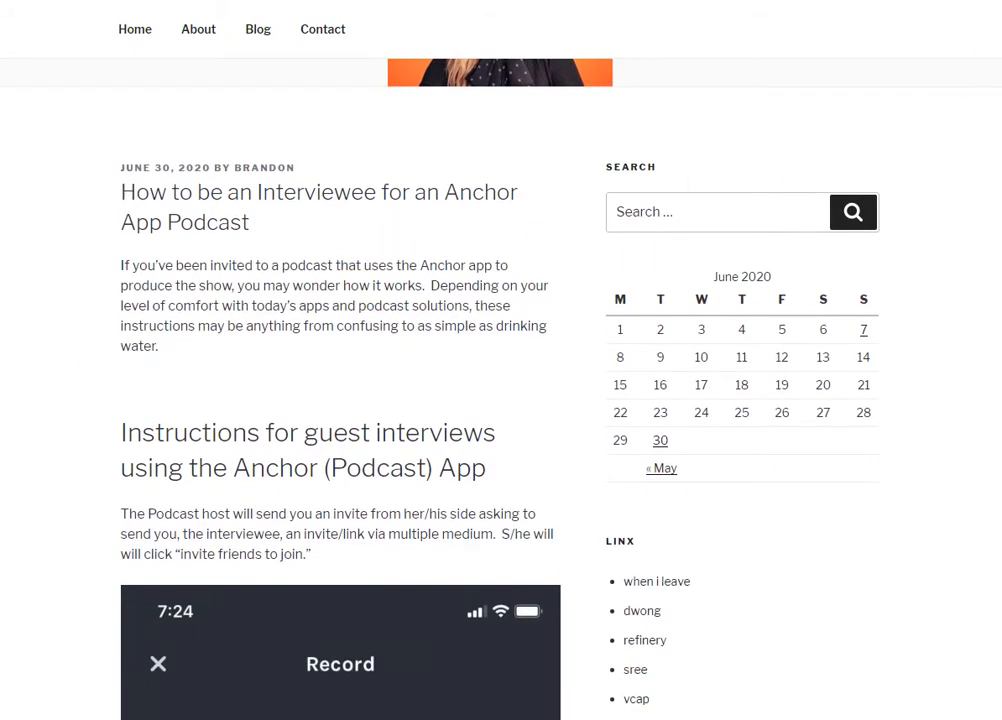
{"action": "scroll", "scroll_direction": "down", "scroll_amount": 3}
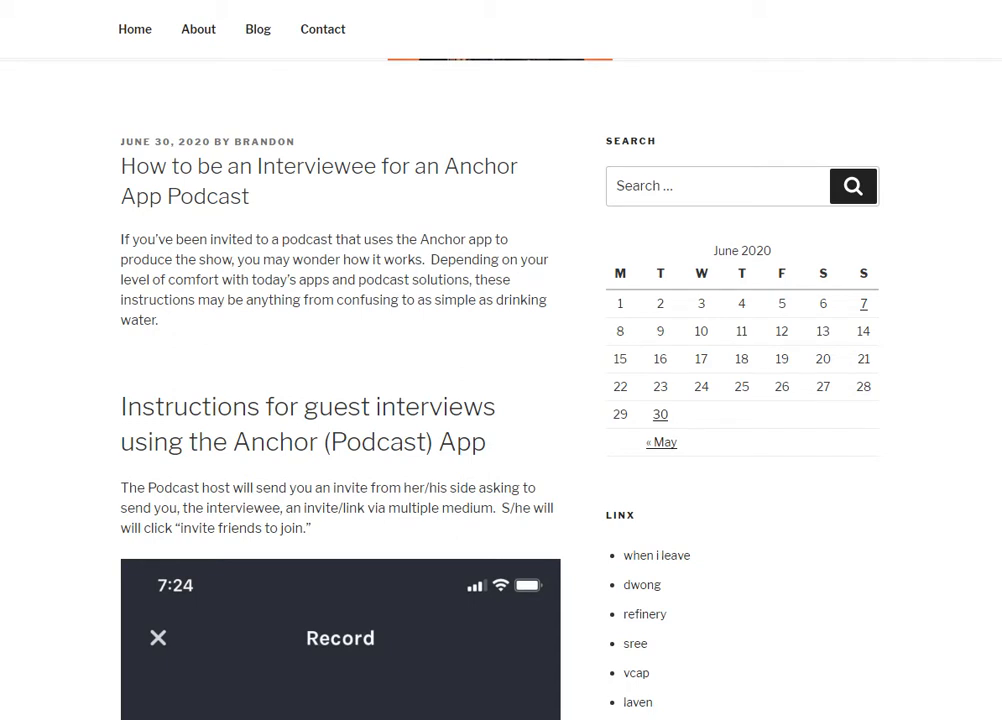
{"action": "scroll", "scroll_direction": "down", "scroll_amount": 3}
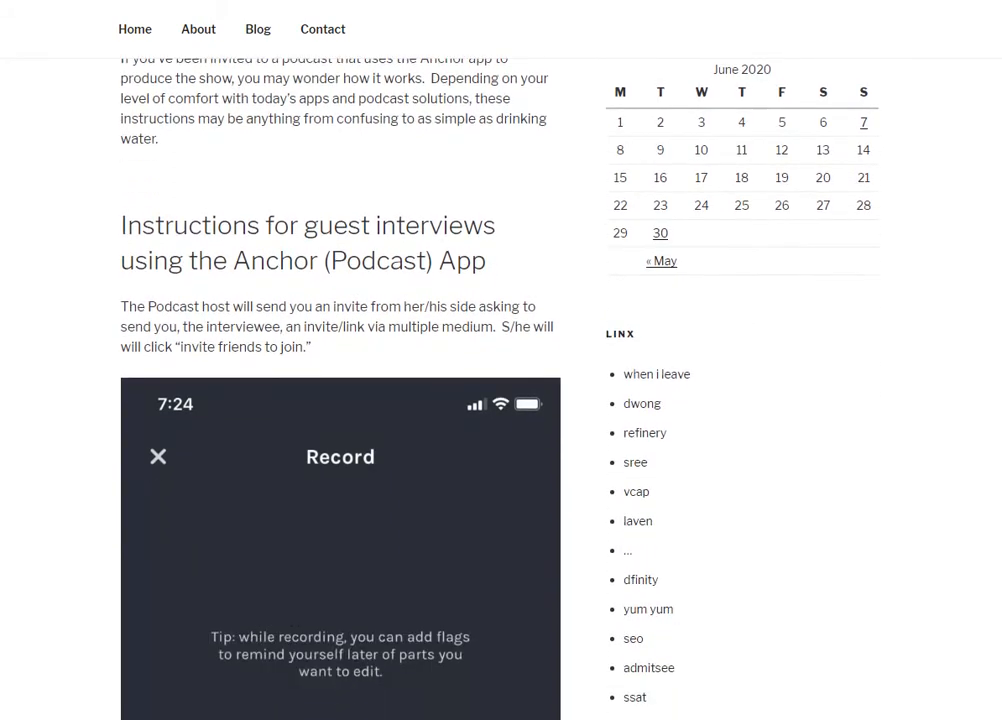
{"action": "scroll", "scroll_direction": "down", "scroll_amount": 3}
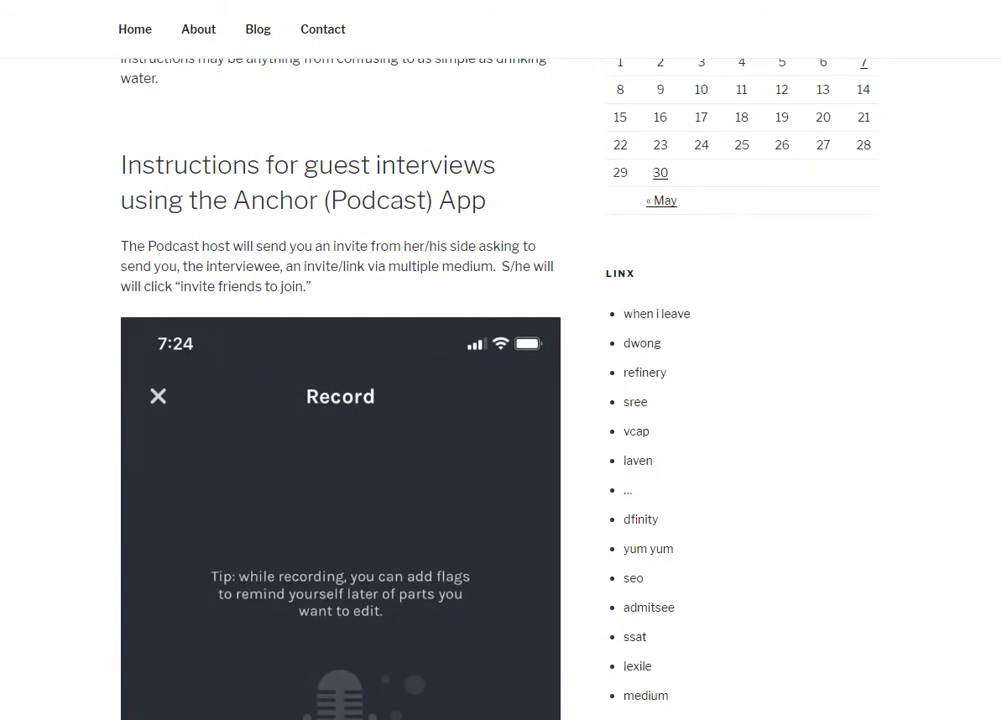
{"action": "scroll", "scroll_direction": "down", "scroll_amount": 3}
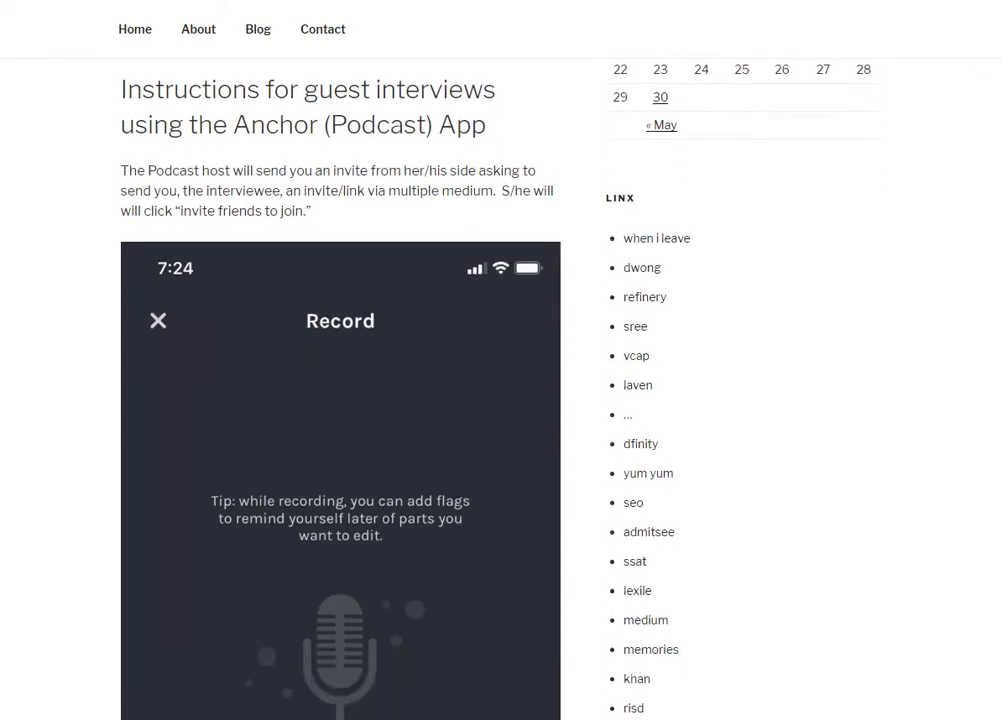
{"action": "scroll", "scroll_direction": "down", "scroll_amount": 3}
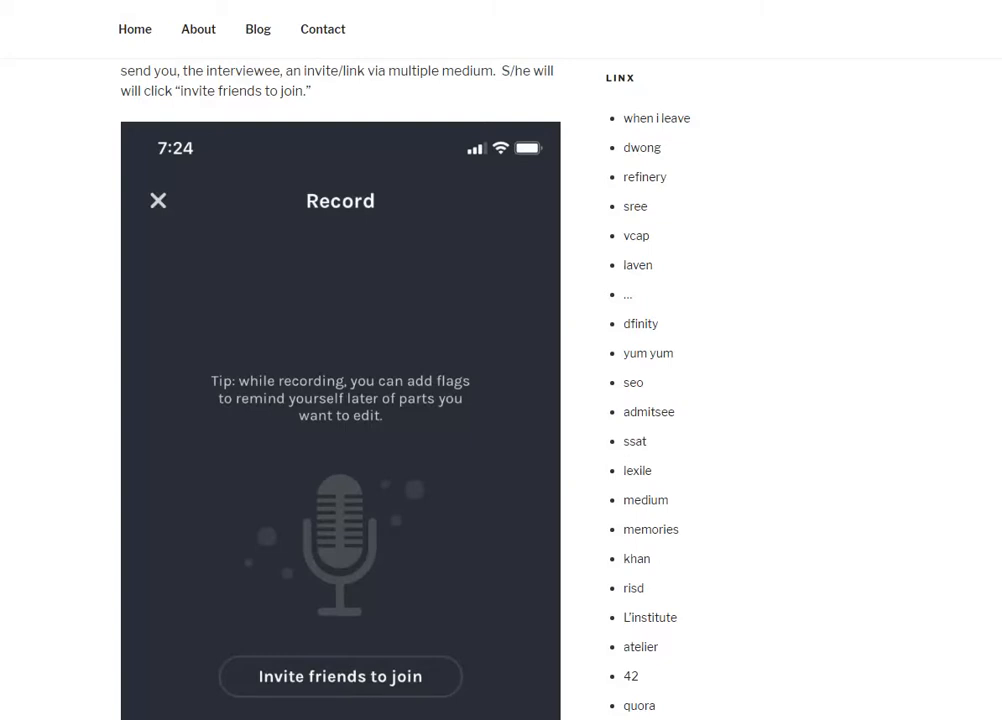
{"action": "scroll", "scroll_direction": "down", "scroll_amount": 3}
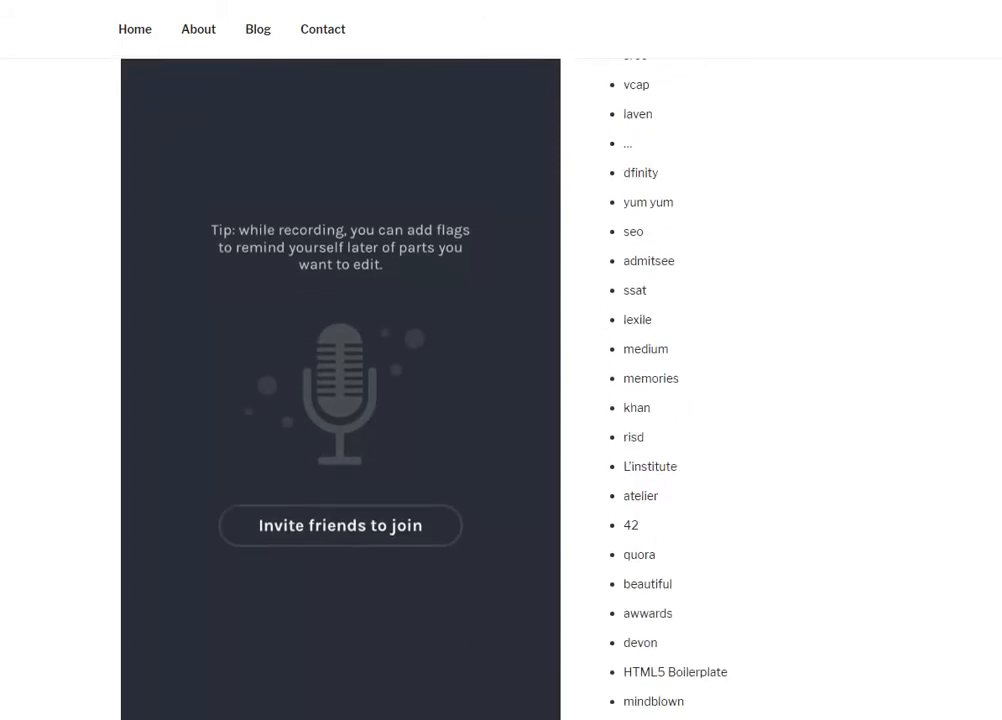
{"action": "scroll", "scroll_direction": "down", "scroll_amount": 3}
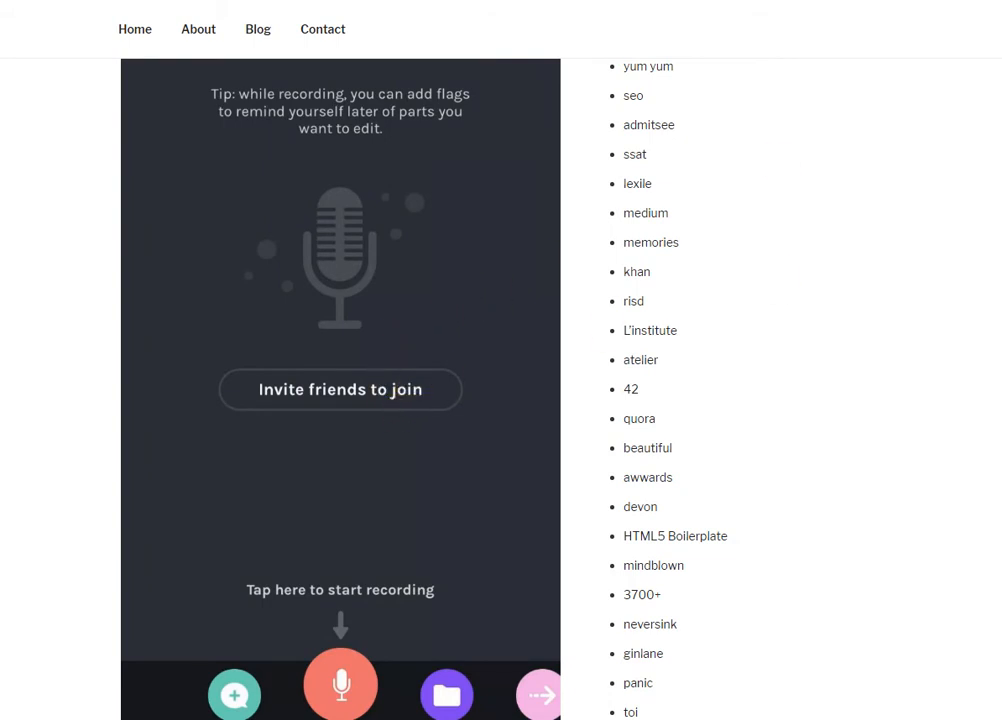
{"action": "scroll", "scroll_direction": "down", "scroll_amount": 3}
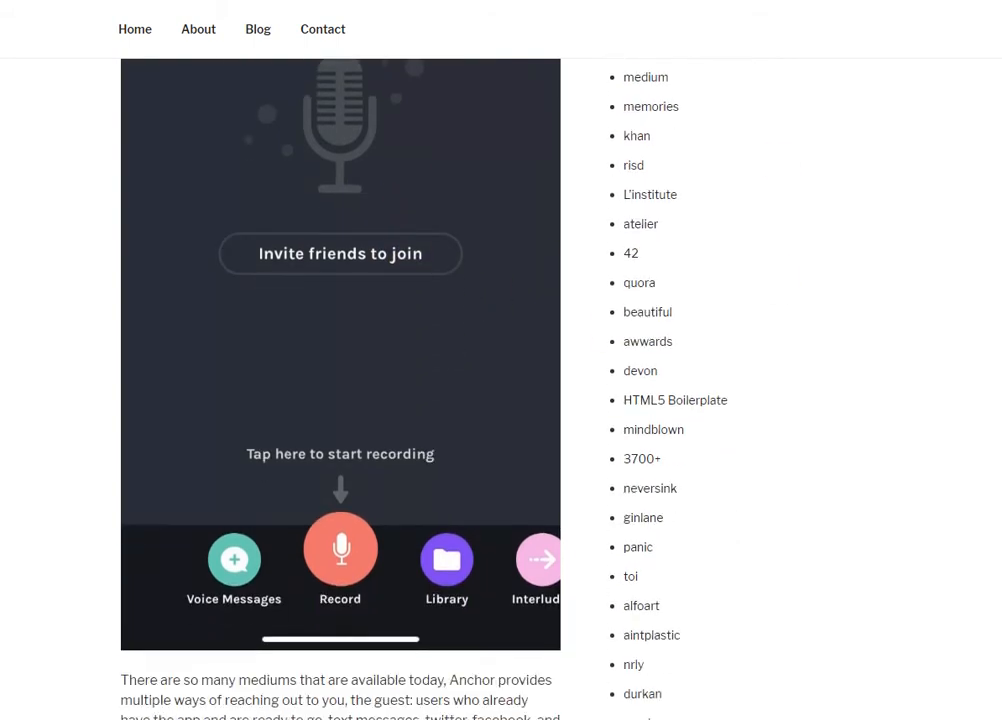
{"action": "scroll", "scroll_direction": "down", "scroll_amount": 3}
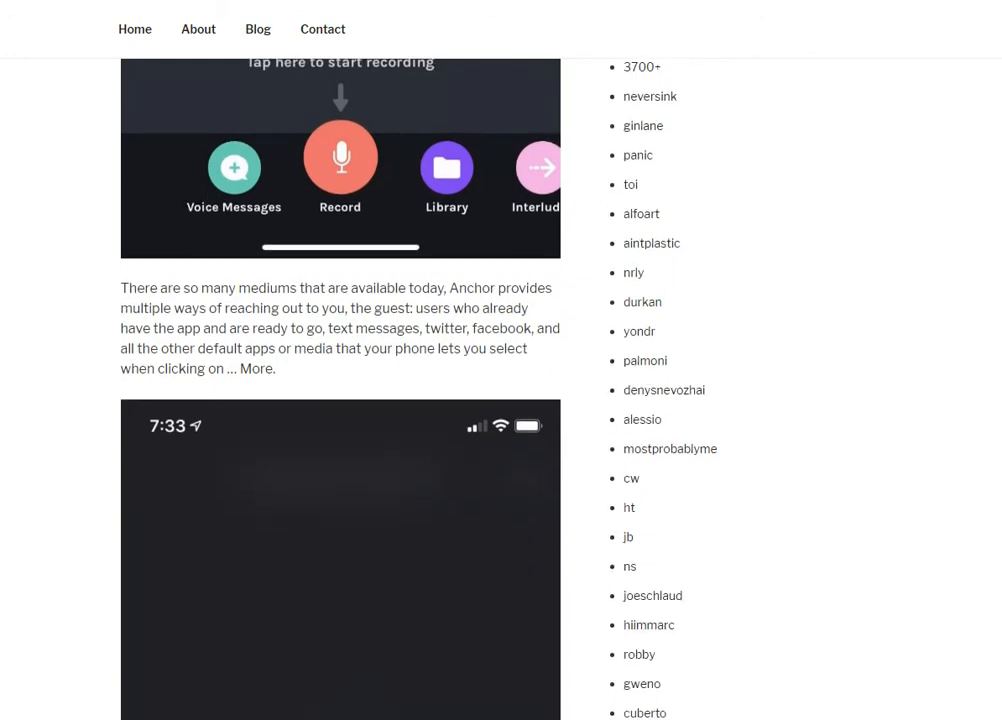
{"action": "scroll", "scroll_direction": "down", "scroll_amount": 3}
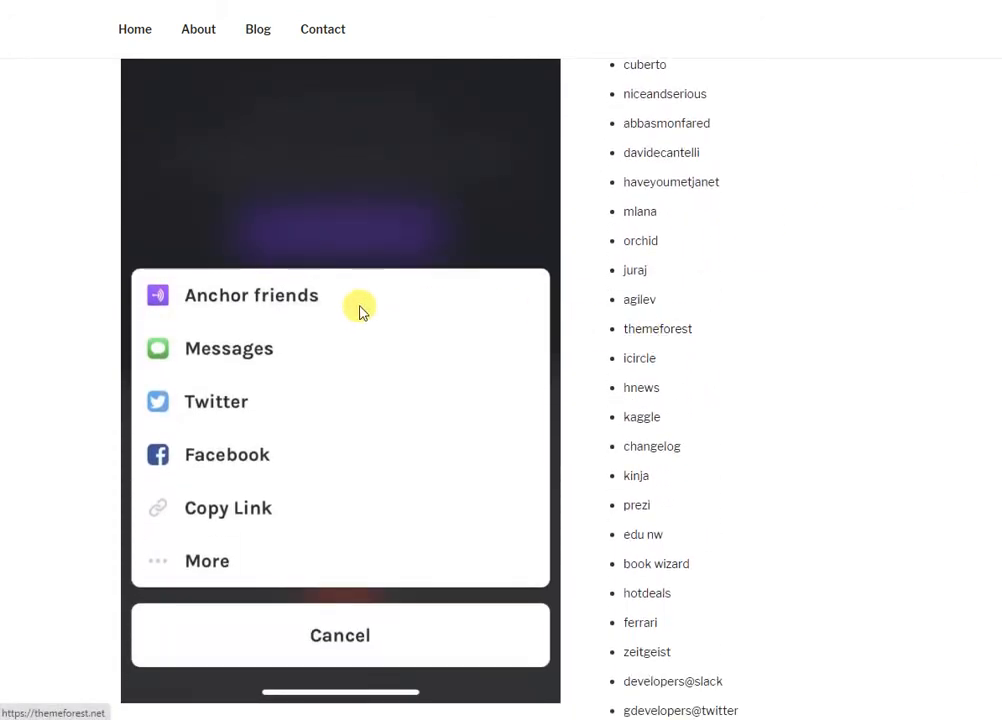
{"action": "mouse_move", "coordinate": [318, 316]}
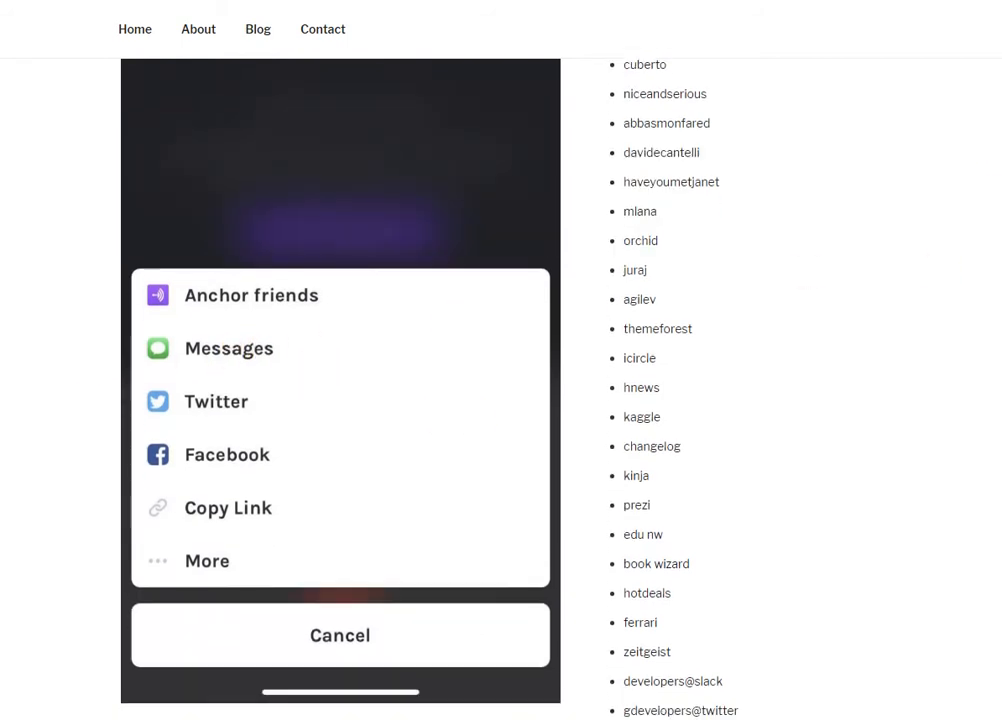
{"action": "scroll", "scroll_direction": "down", "scroll_amount": 3}
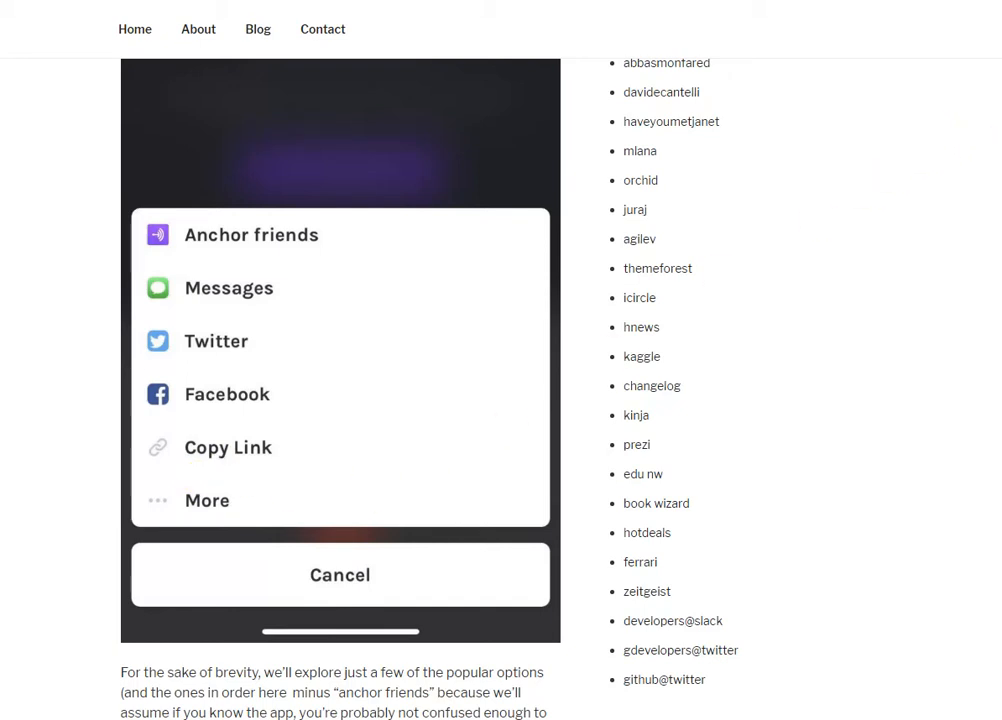
{"action": "scroll", "scroll_direction": "down", "scroll_amount": 3}
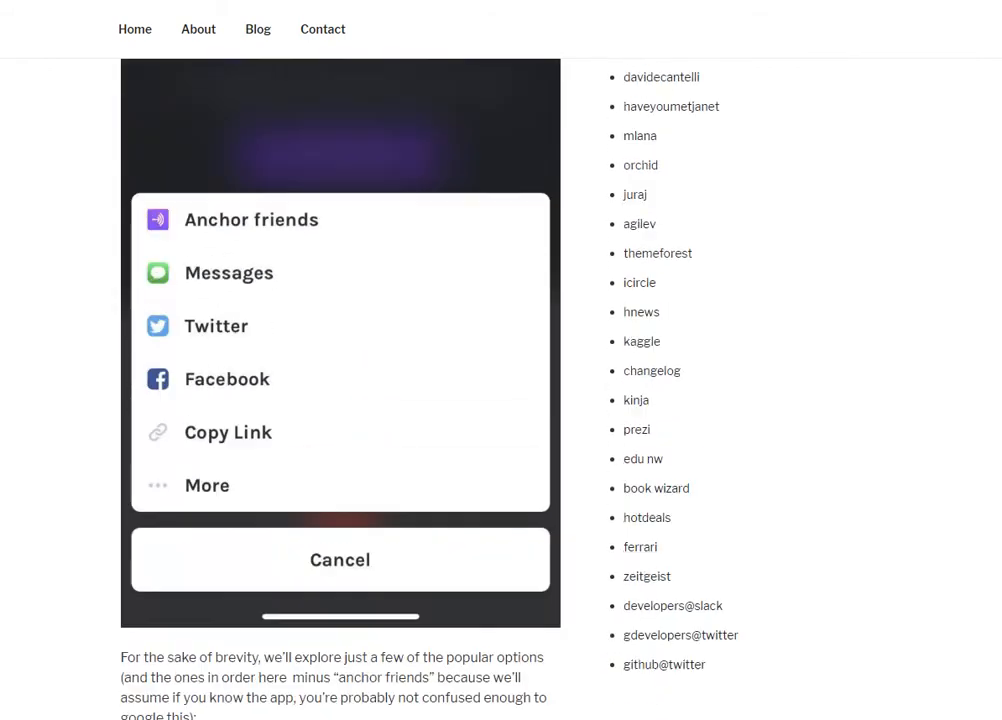
{"action": "scroll", "scroll_direction": "down", "scroll_amount": 3}
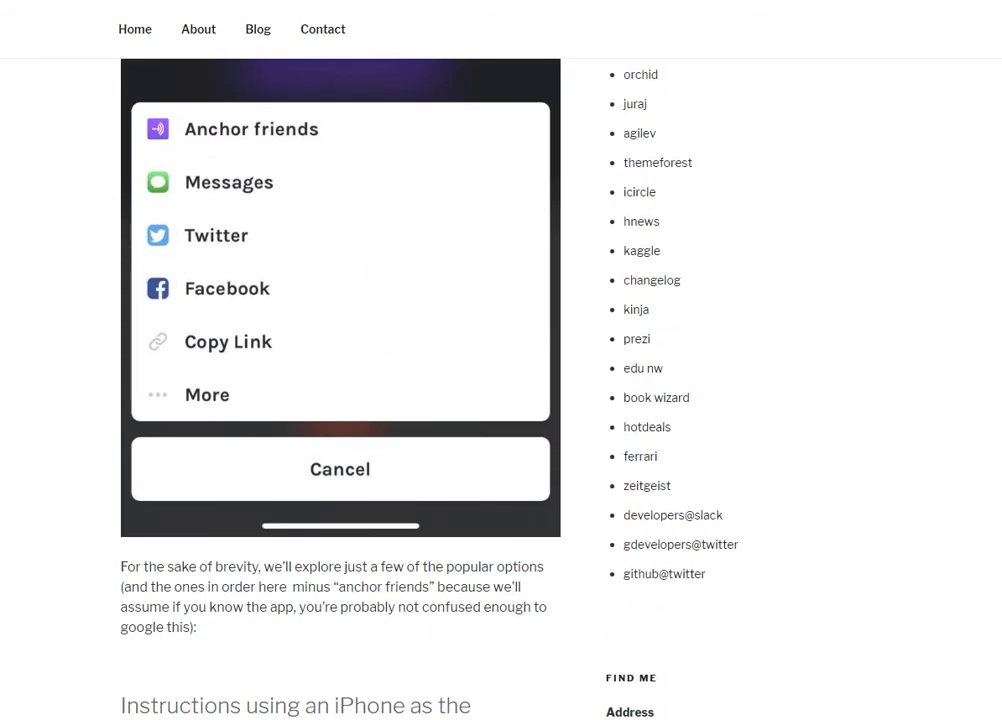
{"action": "scroll", "scroll_direction": "down", "scroll_amount": 3}
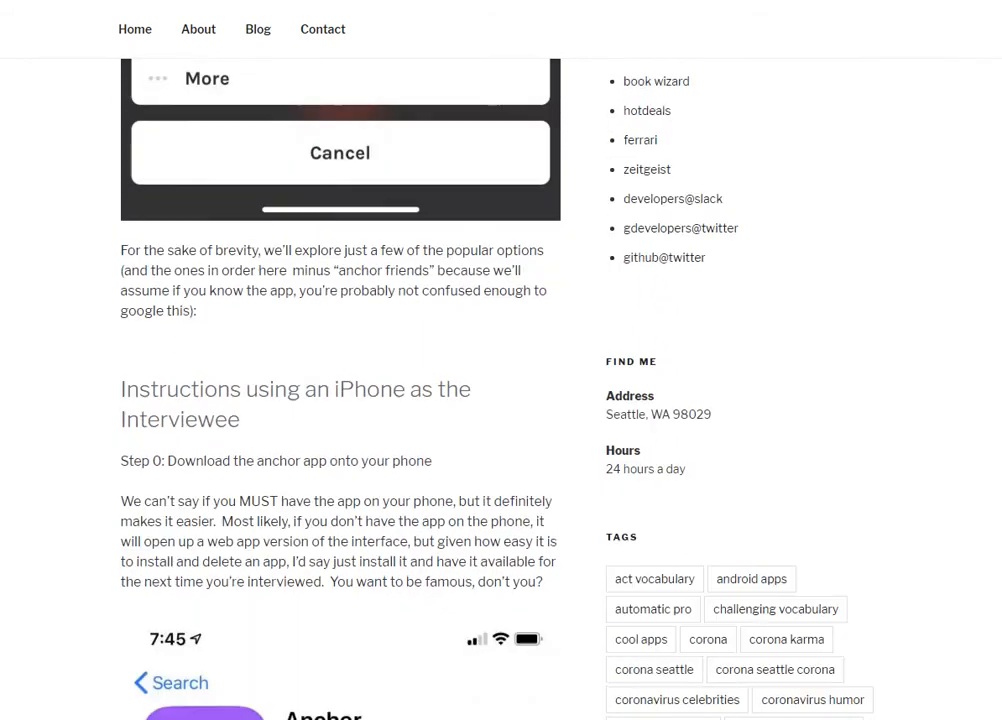
{"action": "scroll", "scroll_direction": "down", "scroll_amount": 3}
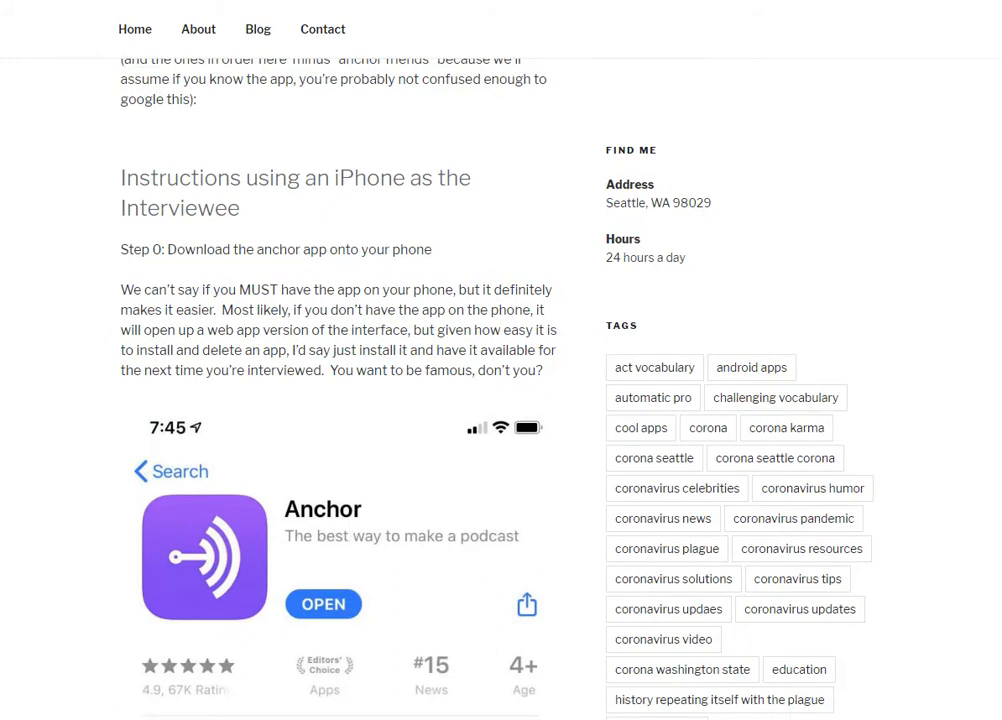
{"action": "scroll", "scroll_direction": "down", "scroll_amount": 3}
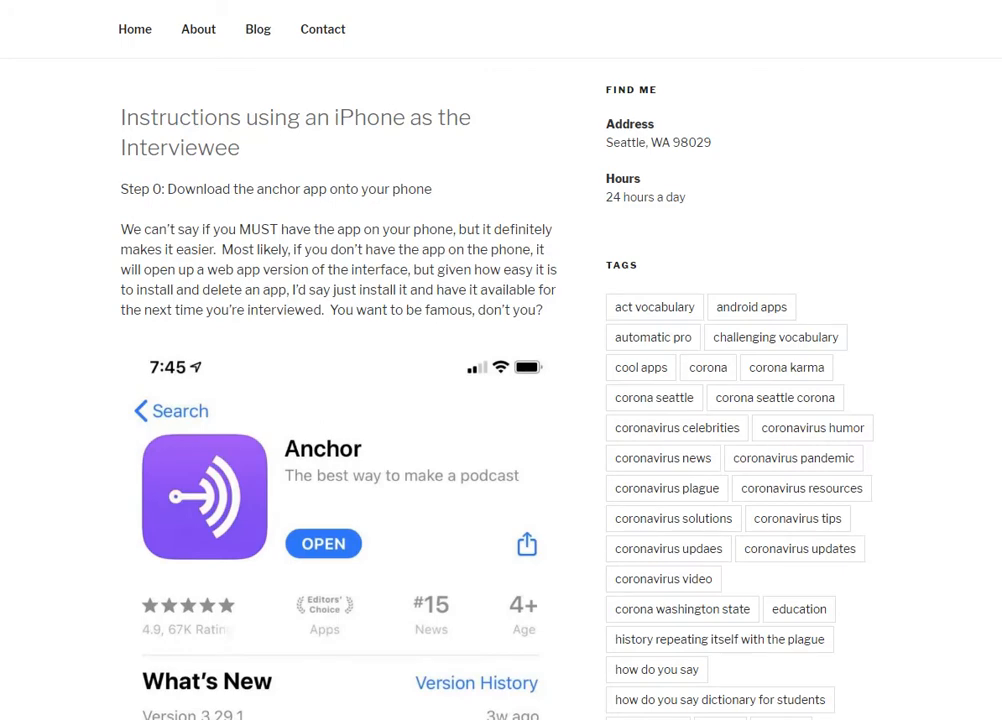
{"action": "scroll", "scroll_direction": "down", "scroll_amount": 3}
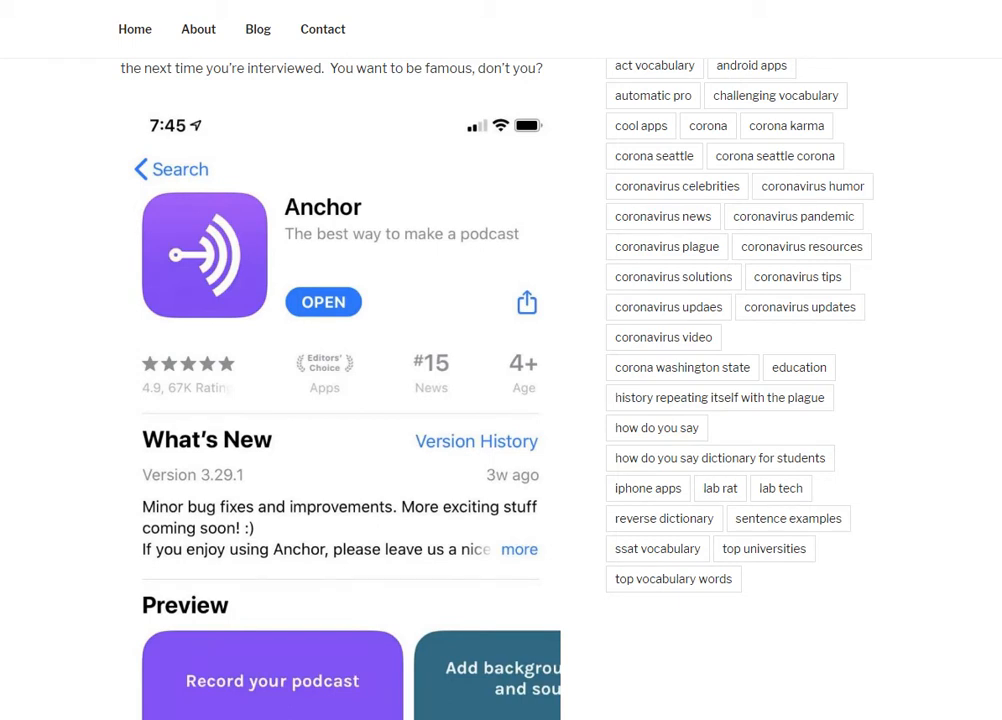
{"action": "scroll", "scroll_direction": "down", "scroll_amount": 3}
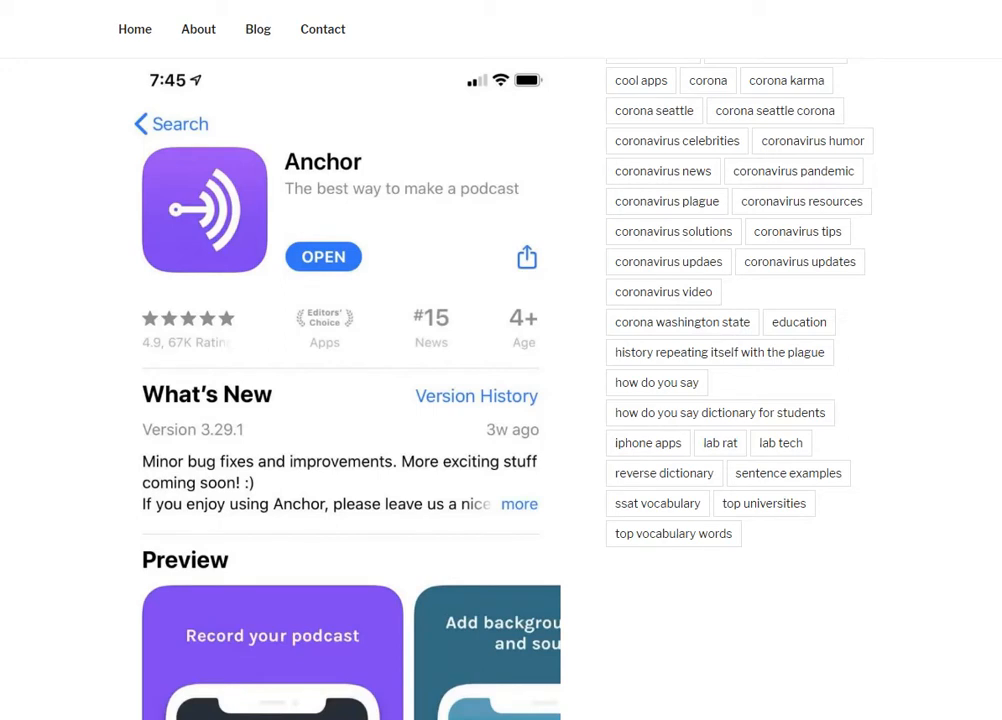
{"action": "scroll", "scroll_direction": "down", "scroll_amount": 3}
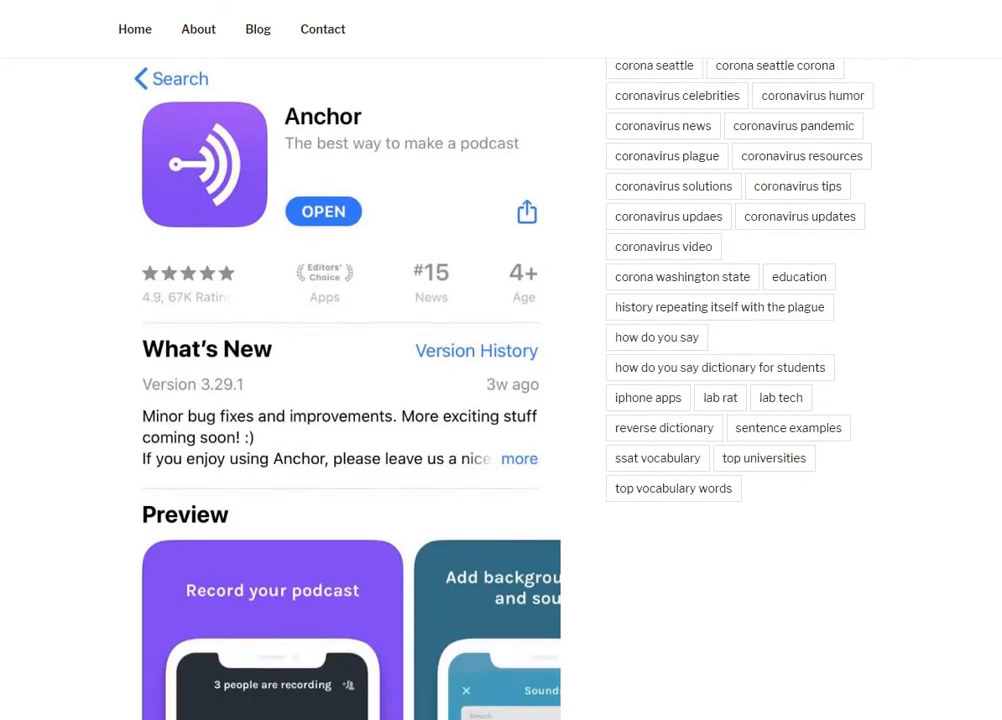
{"action": "scroll", "scroll_direction": "down", "scroll_amount": 3}
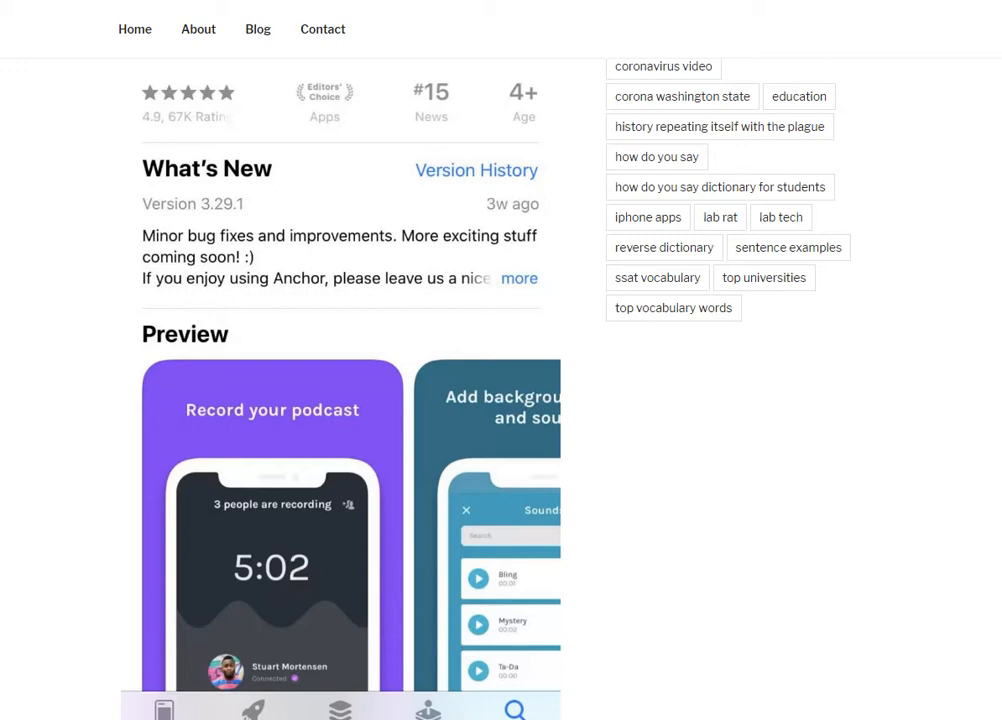
{"action": "scroll", "scroll_direction": "down", "scroll_amount": 3}
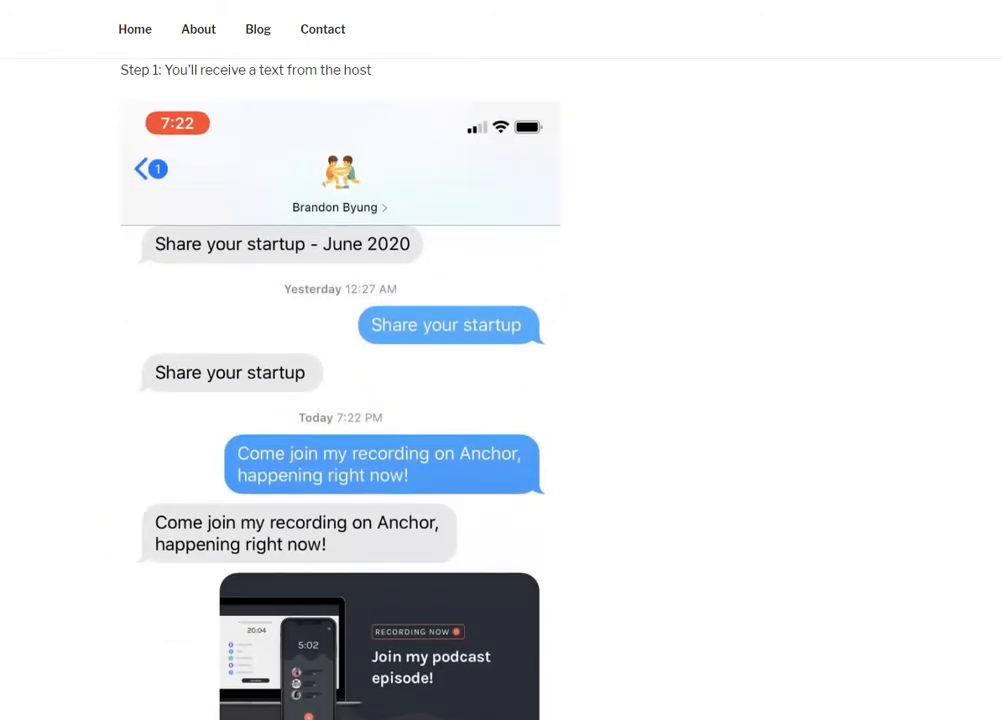
{"action": "scroll", "scroll_direction": "down", "scroll_amount": 3}
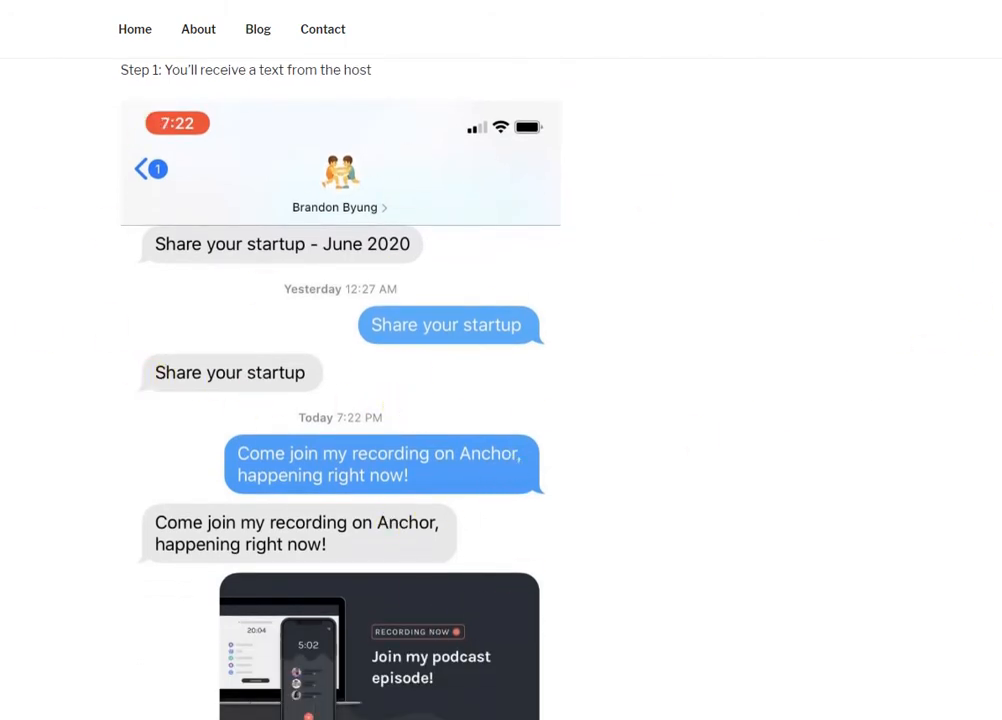
{"action": "scroll", "scroll_direction": "down", "scroll_amount": 3}
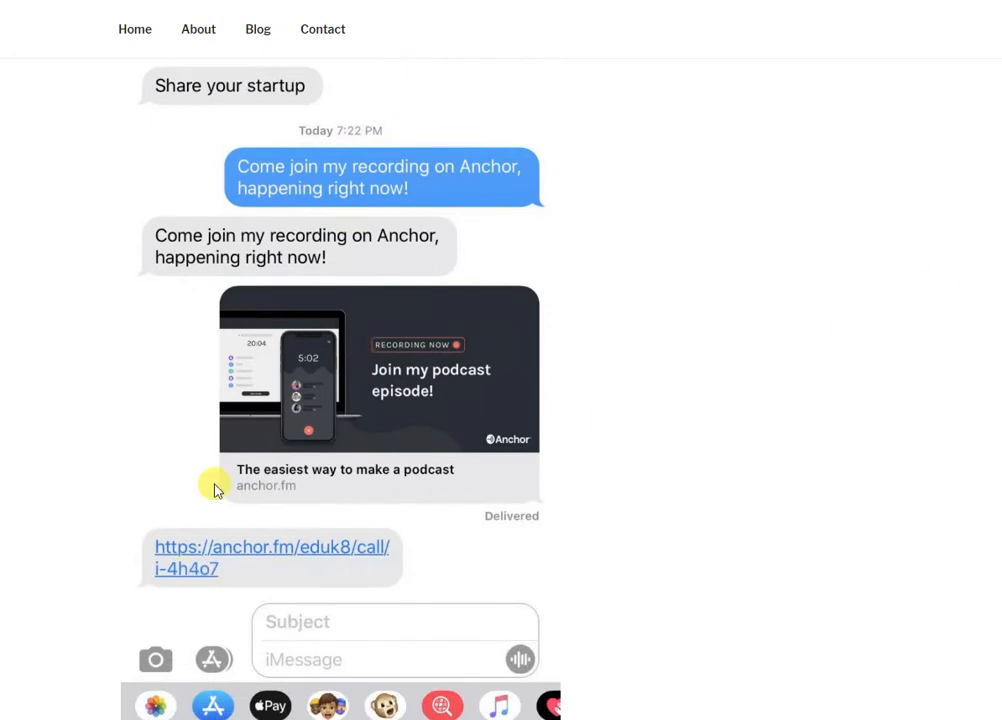
{"action": "mouse_move", "coordinate": [330, 398]}
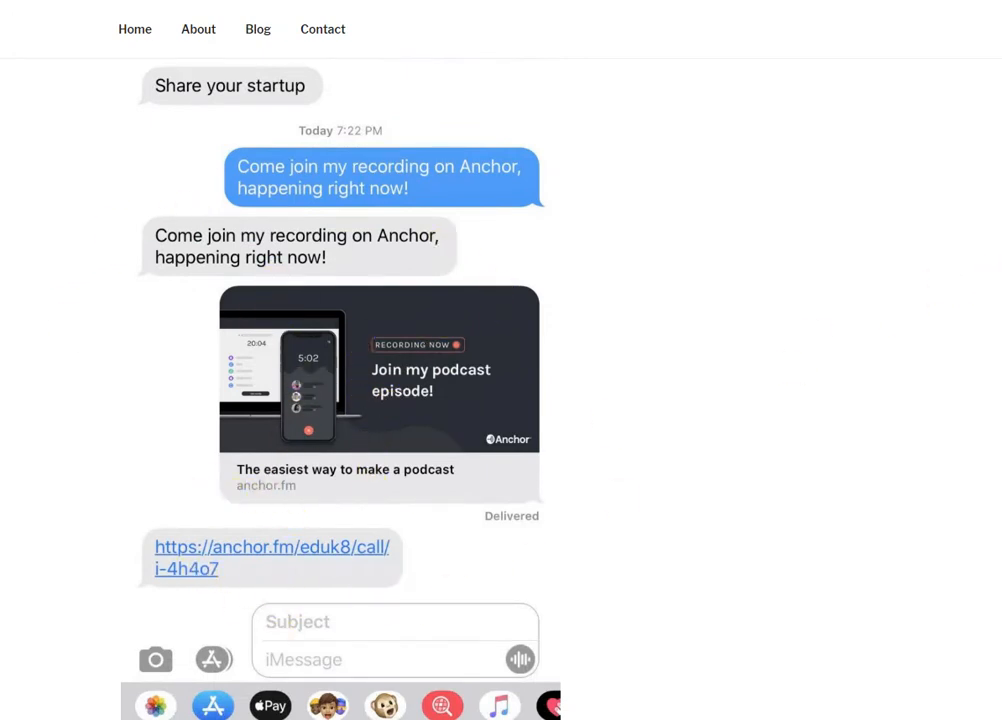
{"action": "scroll", "scroll_direction": "down", "scroll_amount": 3}
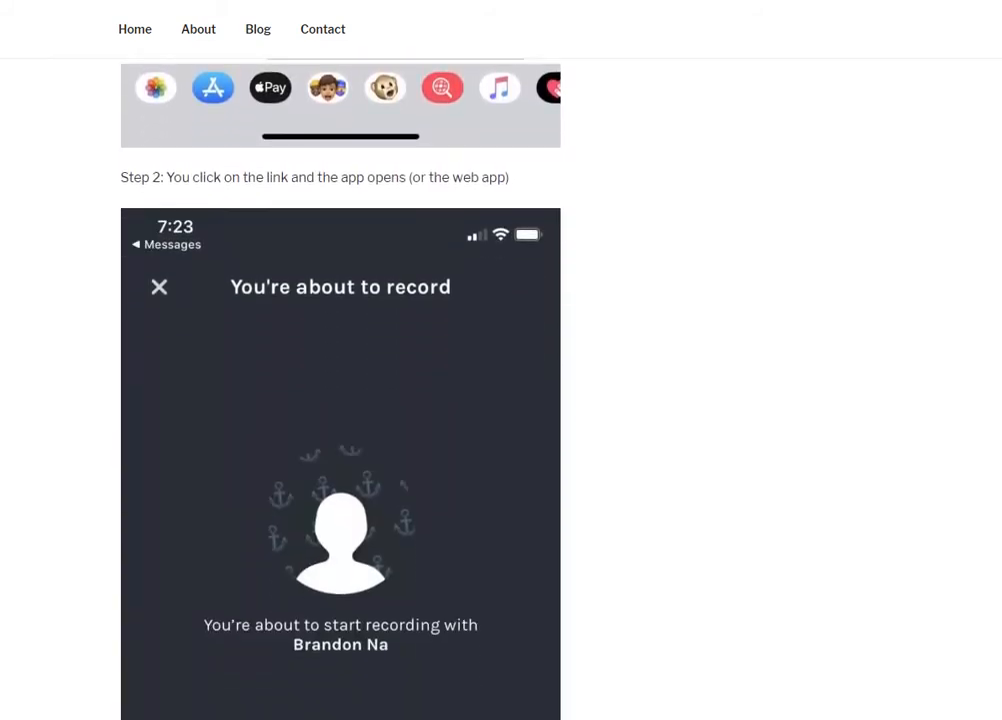
{"action": "scroll", "scroll_direction": "down", "scroll_amount": 3}
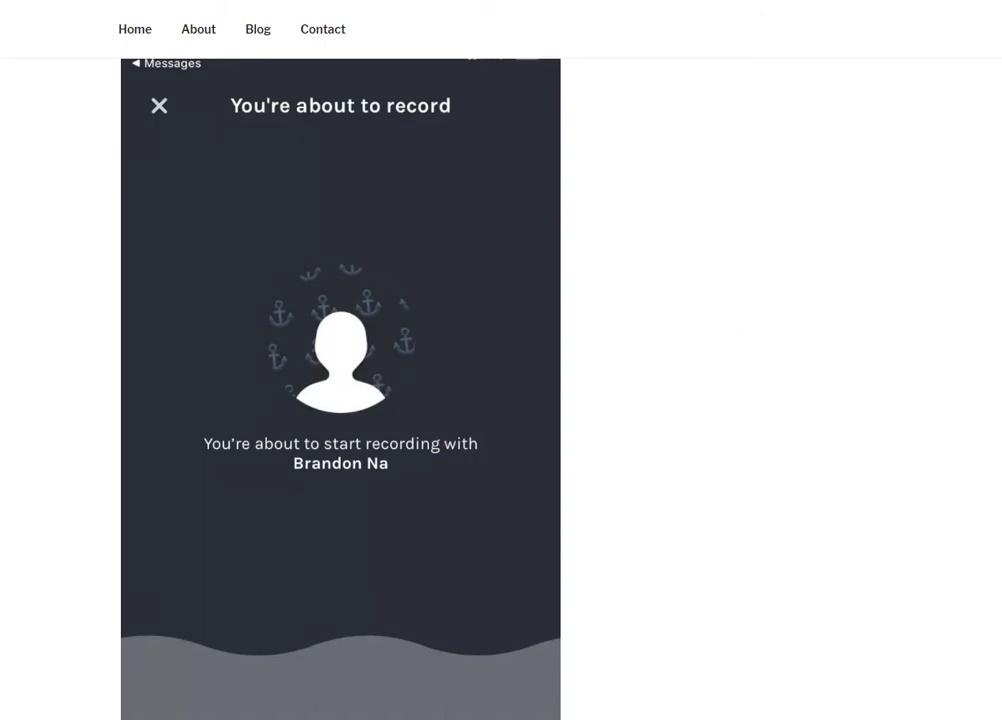
{"action": "scroll", "scroll_direction": "down", "scroll_amount": 3}
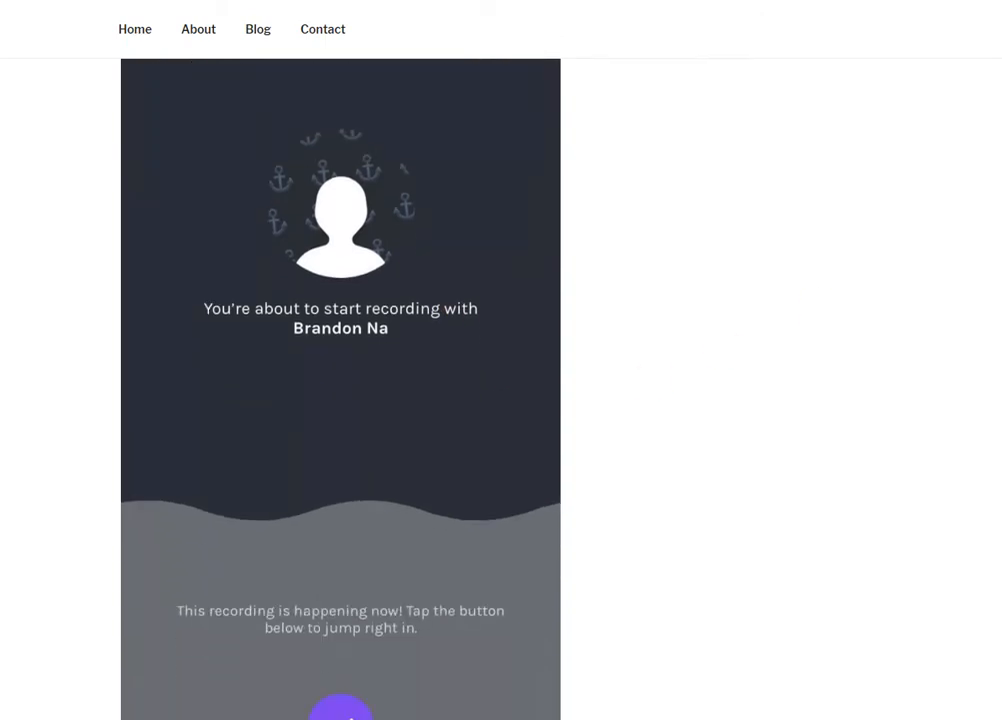
{"action": "scroll", "scroll_direction": "down", "scroll_amount": 3}
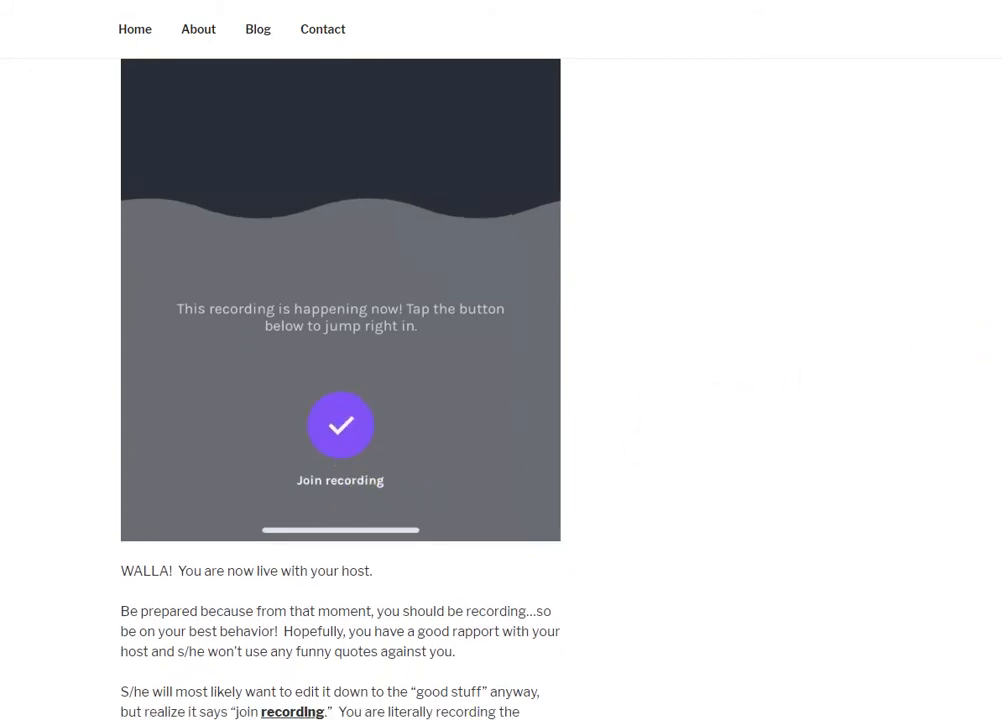
{"action": "scroll", "scroll_direction": "down", "scroll_amount": 3}
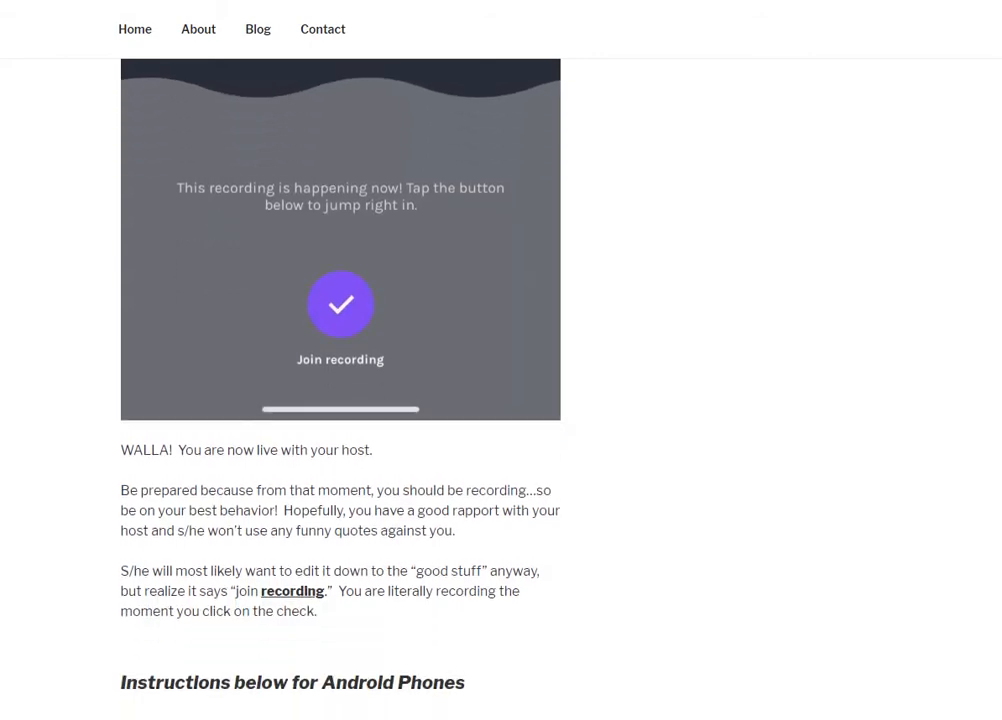
{"action": "scroll", "scroll_direction": "down", "scroll_amount": 3}
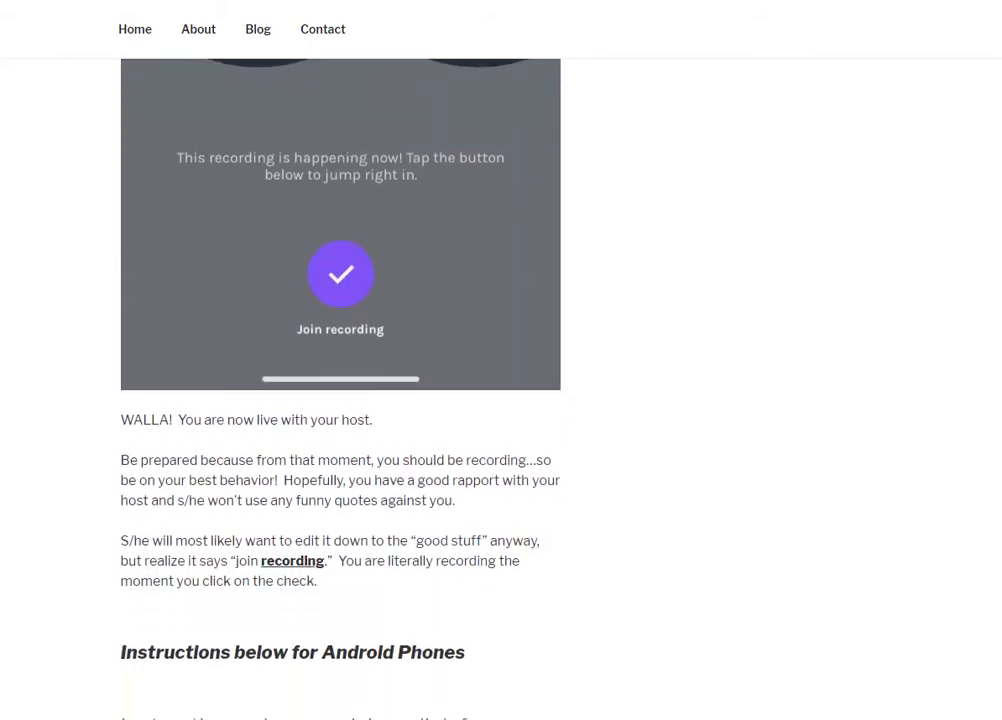
{"action": "scroll", "scroll_direction": "down", "scroll_amount": 3}
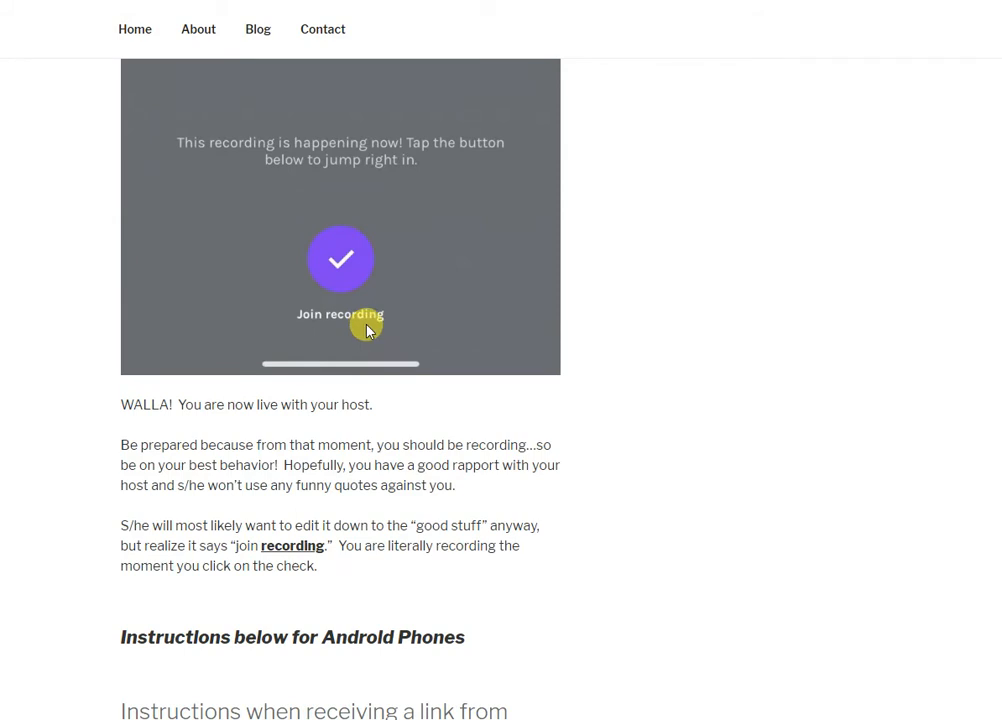
{"action": "mouse_move", "coordinate": [620, 357]}
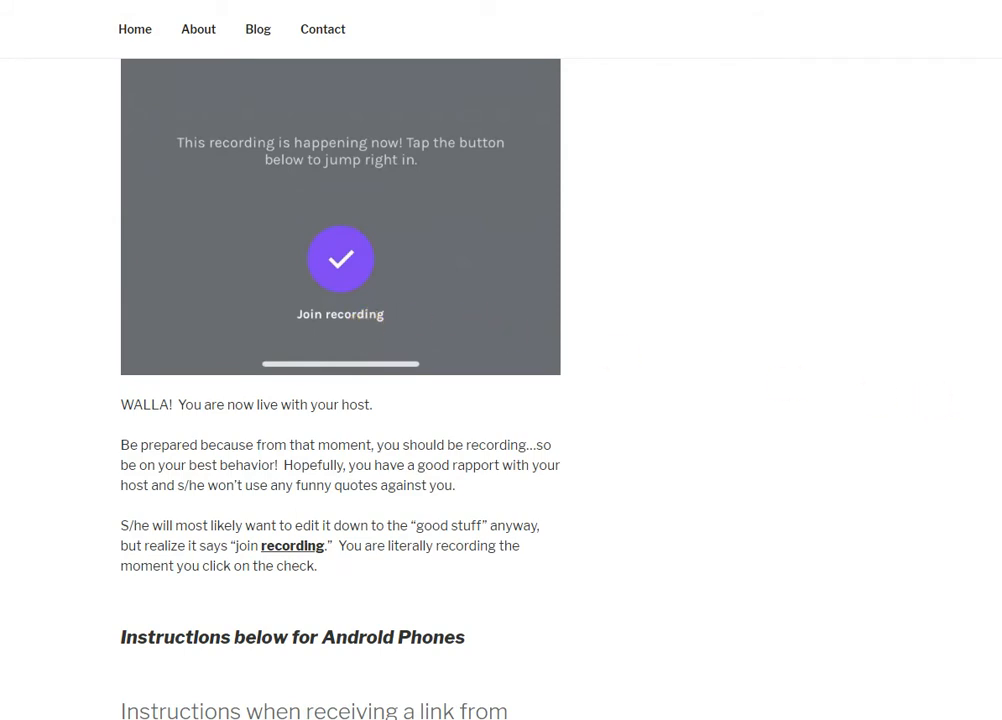
{"action": "scroll", "scroll_direction": "down", "scroll_amount": 3}
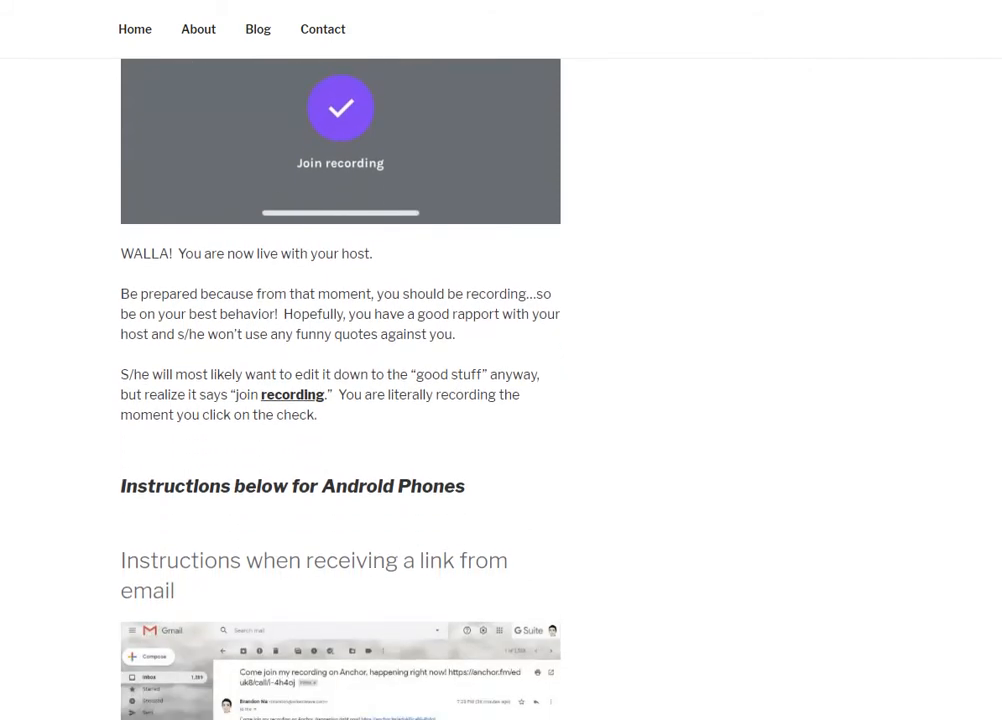
{"action": "scroll", "scroll_direction": "down", "scroll_amount": 3}
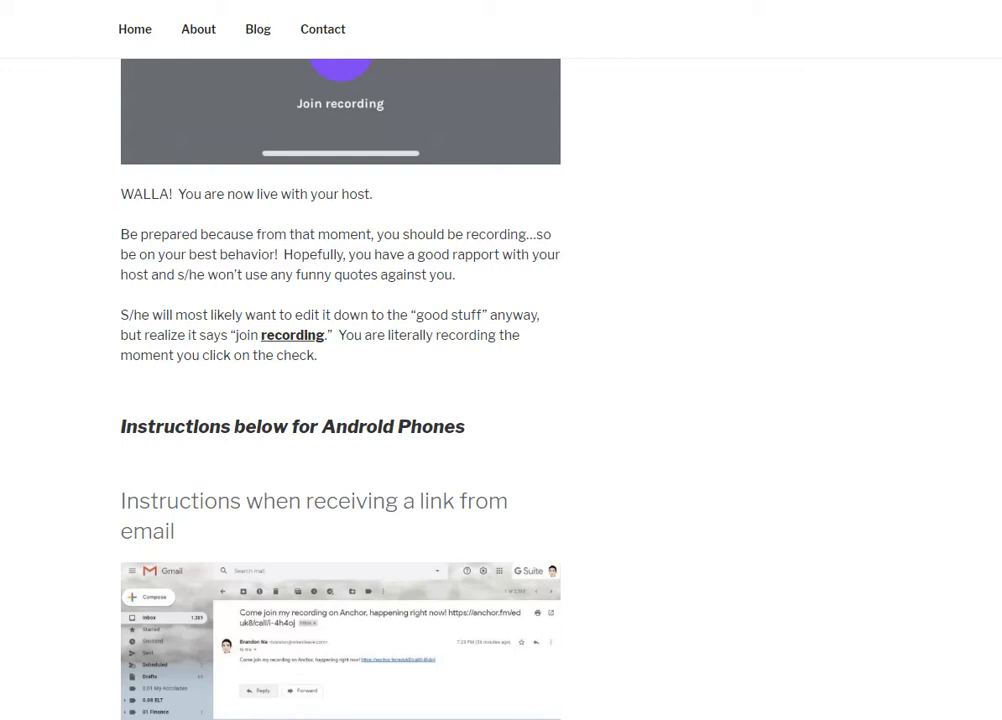
{"action": "scroll", "scroll_direction": "down", "scroll_amount": 3}
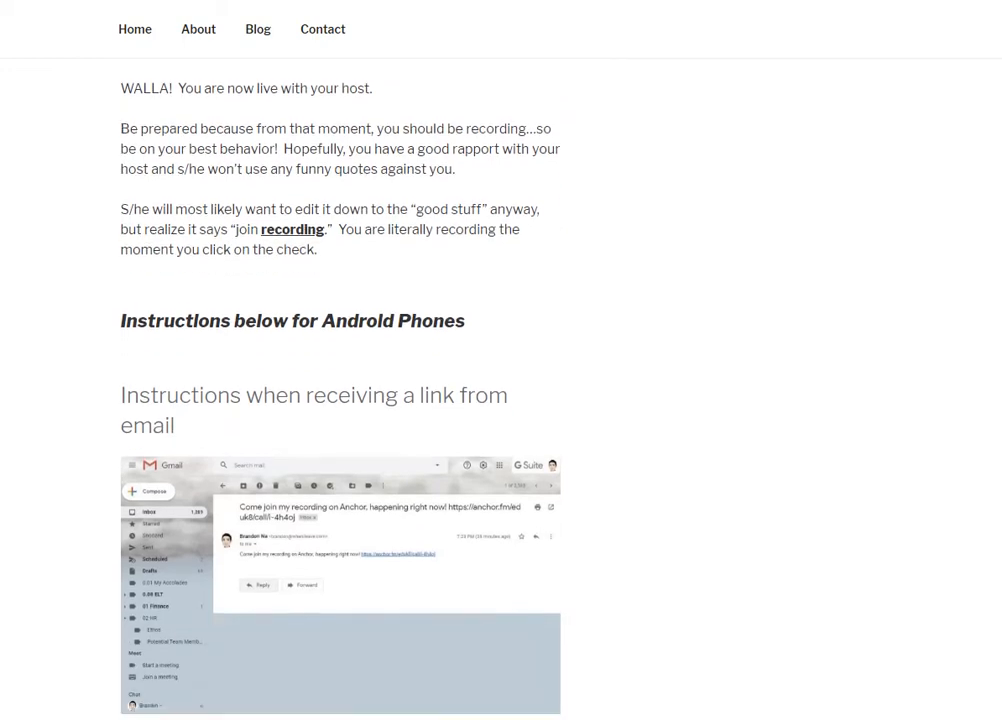
{"action": "scroll", "scroll_direction": "down", "scroll_amount": 3}
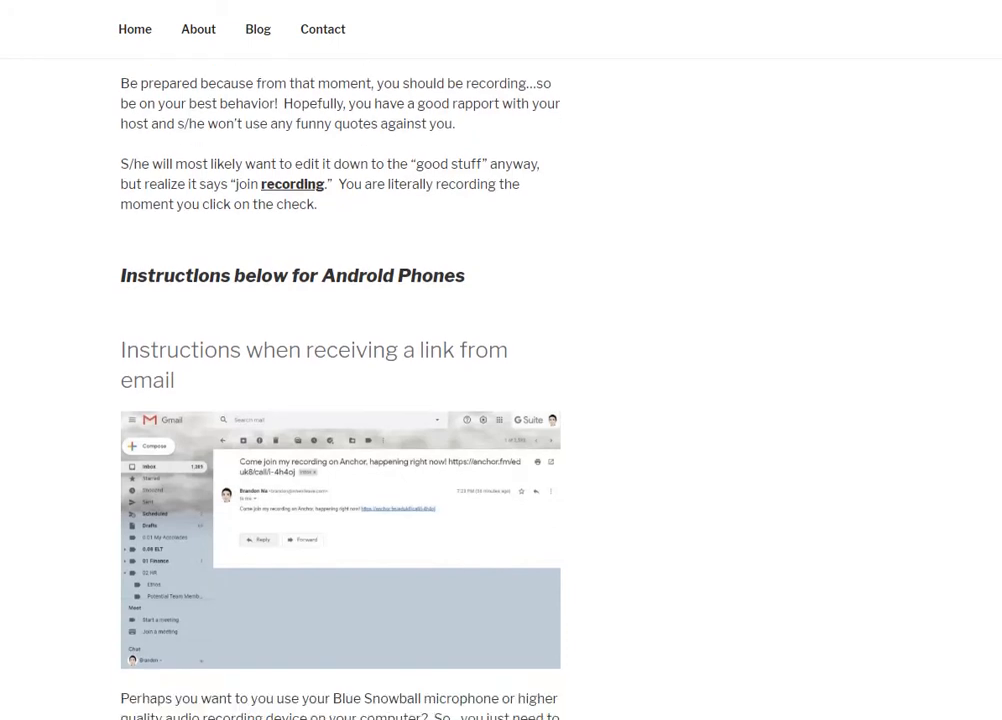
{"action": "scroll", "scroll_direction": "down", "scroll_amount": 3}
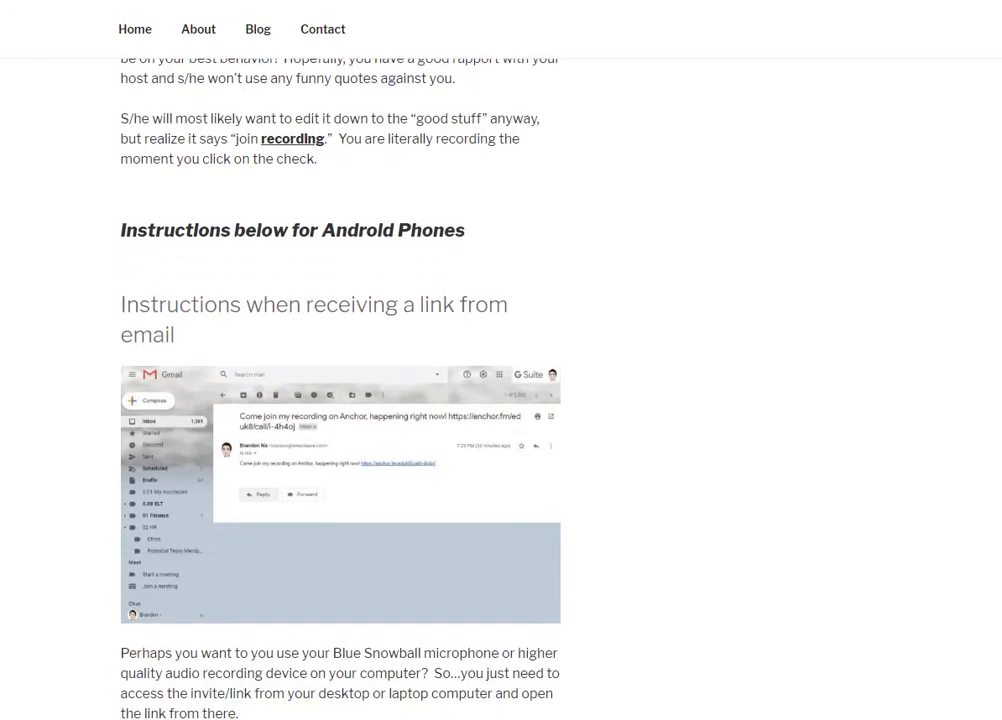
{"action": "scroll", "scroll_direction": "down", "scroll_amount": 3}
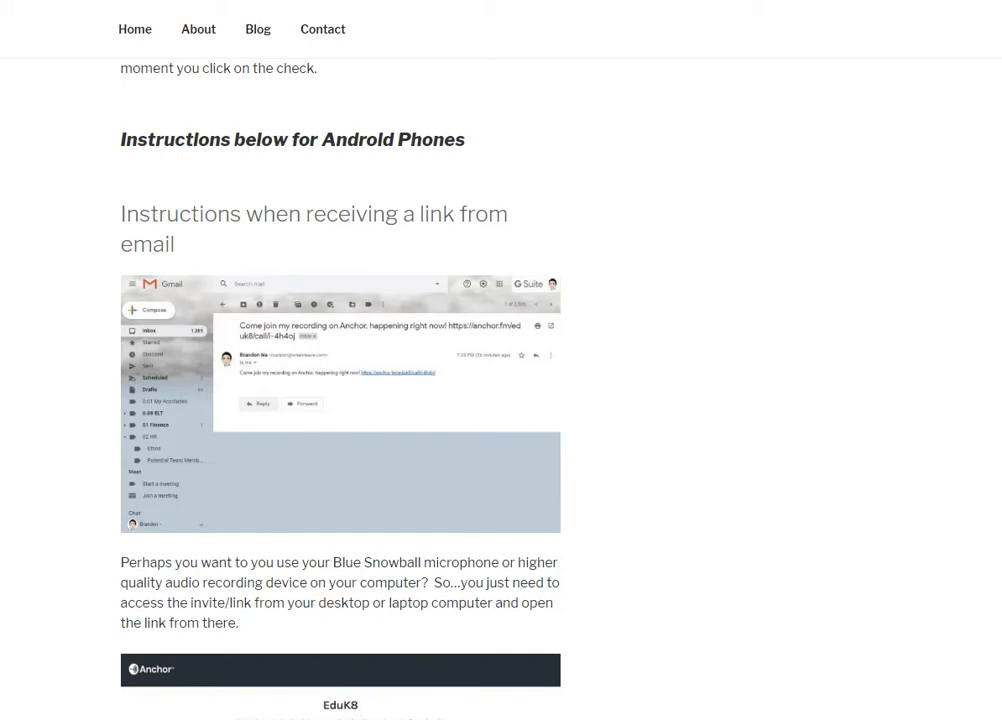
{"action": "scroll", "scroll_direction": "down", "scroll_amount": 3}
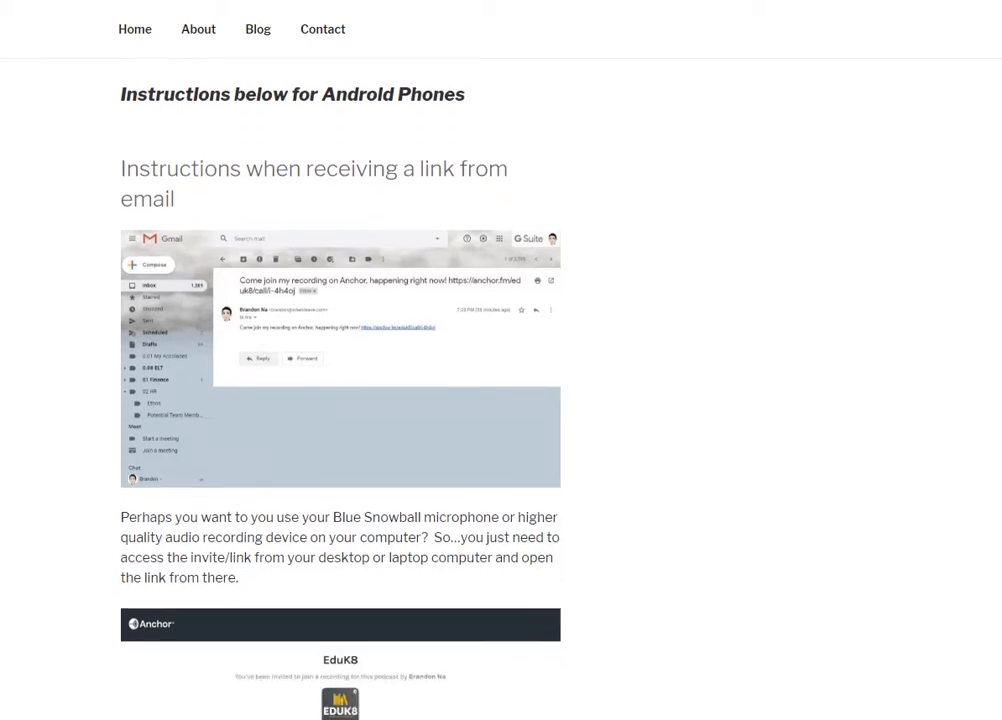
{"action": "scroll", "scroll_direction": "down", "scroll_amount": 3}
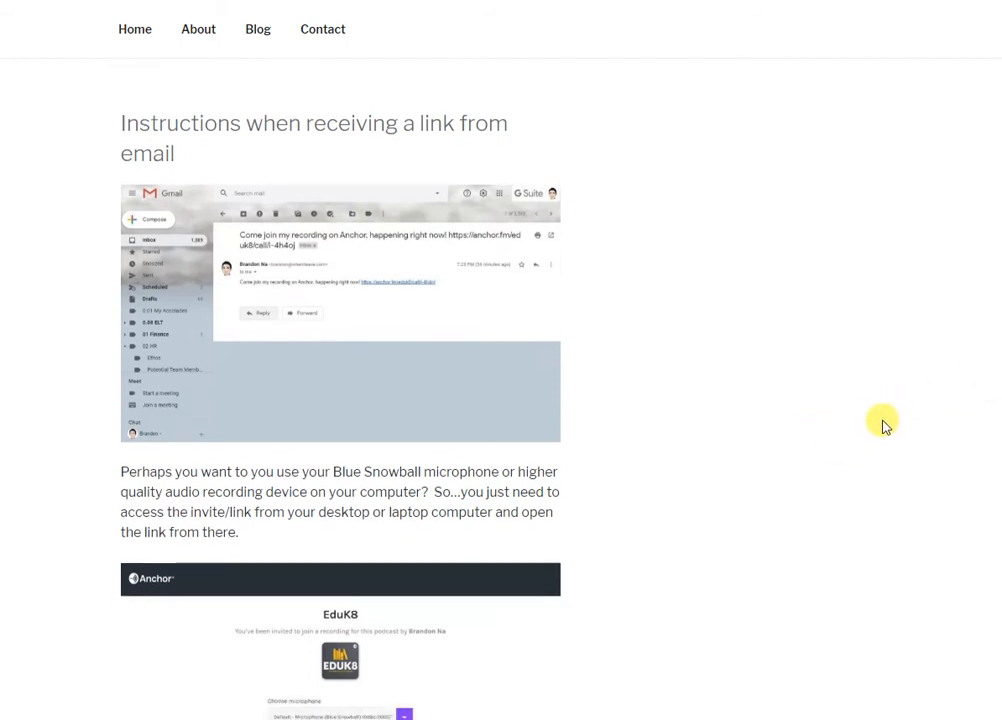
{"action": "scroll", "scroll_direction": "down", "scroll_amount": 3}
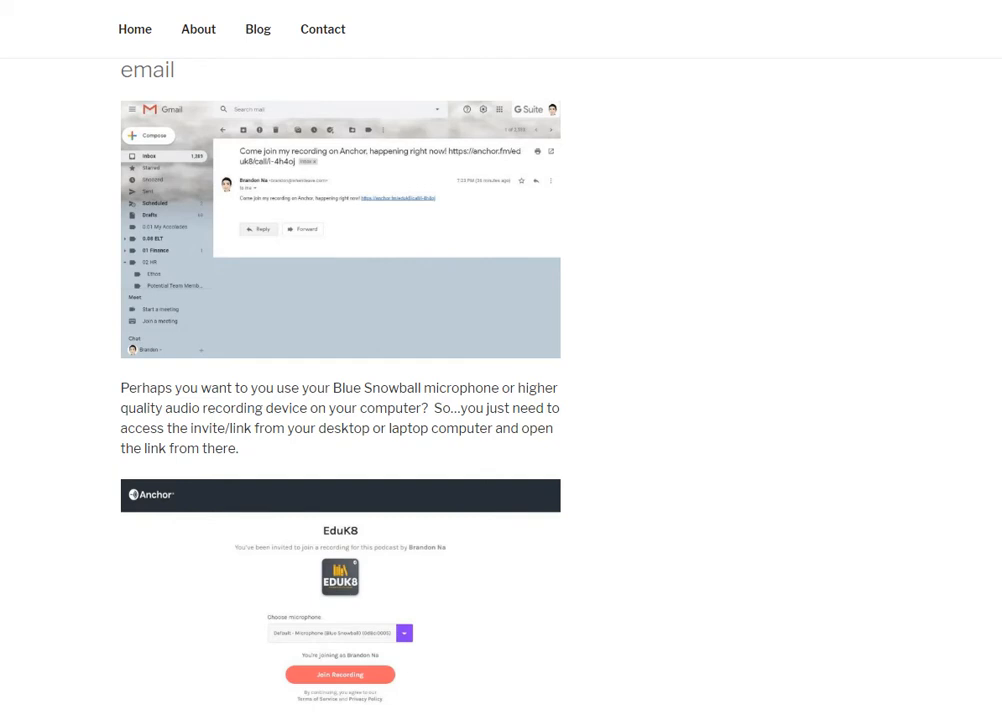
{"action": "scroll", "scroll_direction": "down", "scroll_amount": 3}
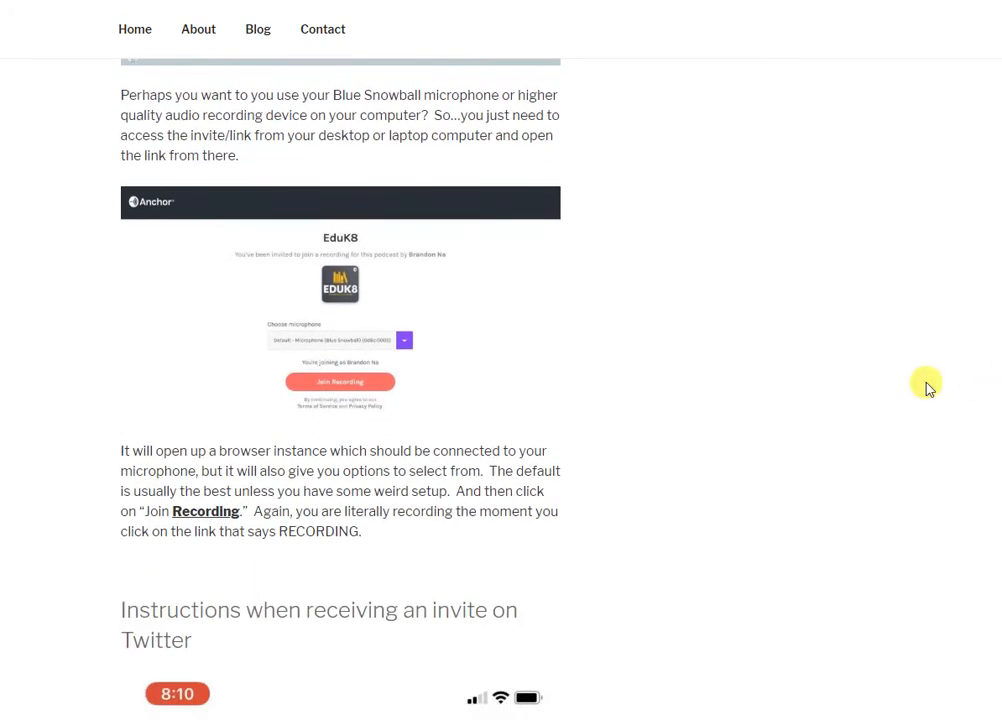
{"action": "mouse_move", "coordinate": [209, 220]}
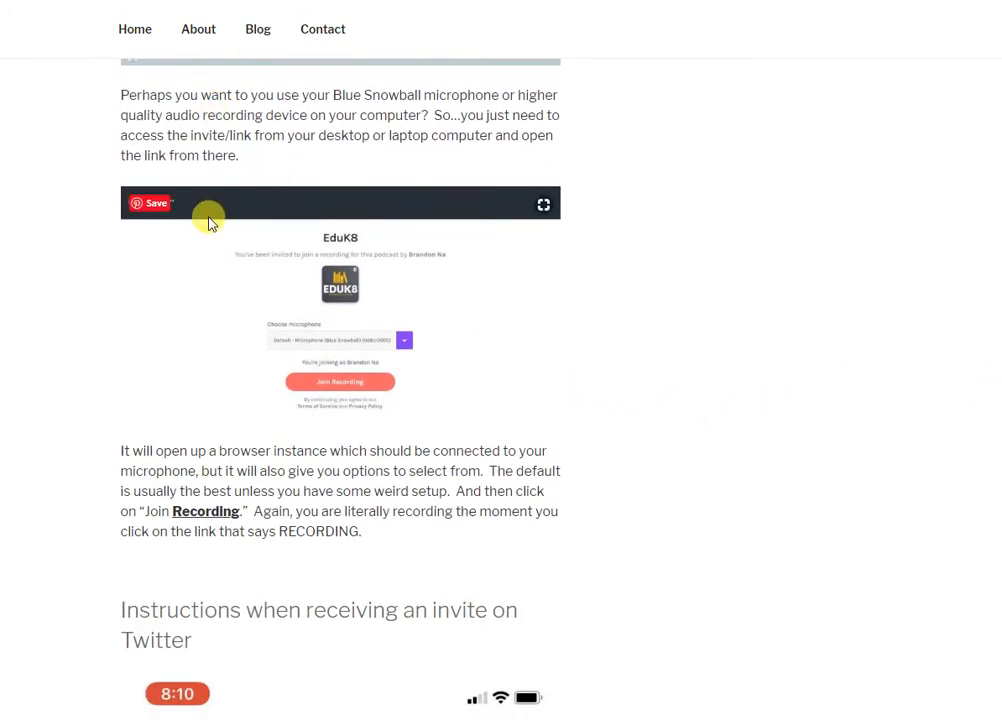
{"action": "mouse_move", "coordinate": [500, 297]}
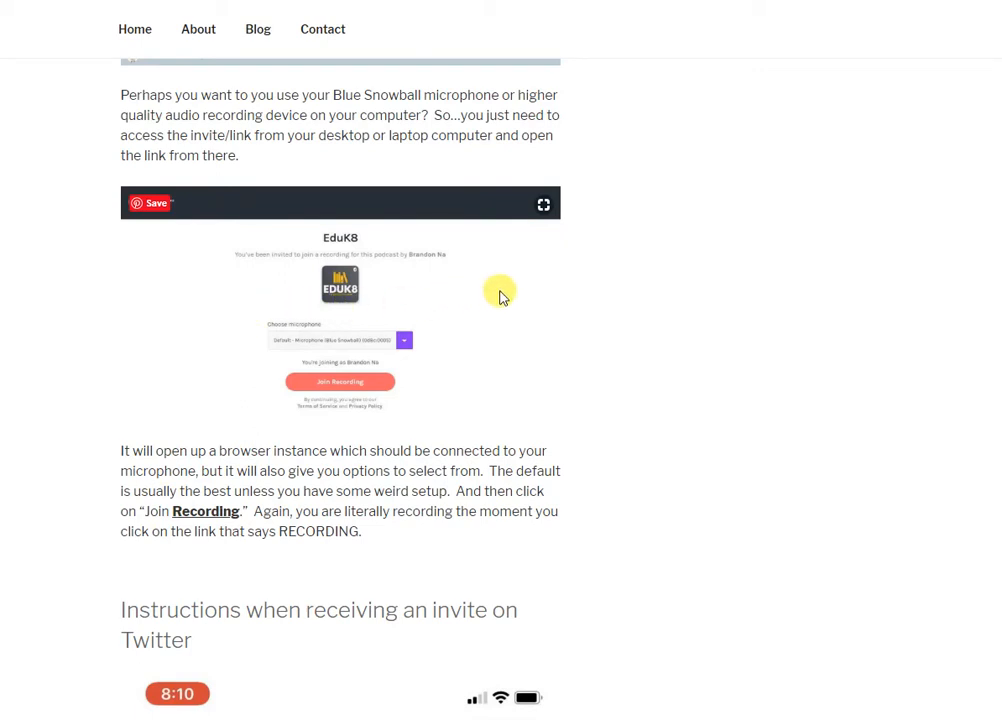
{"action": "mouse_move", "coordinate": [617, 272]}
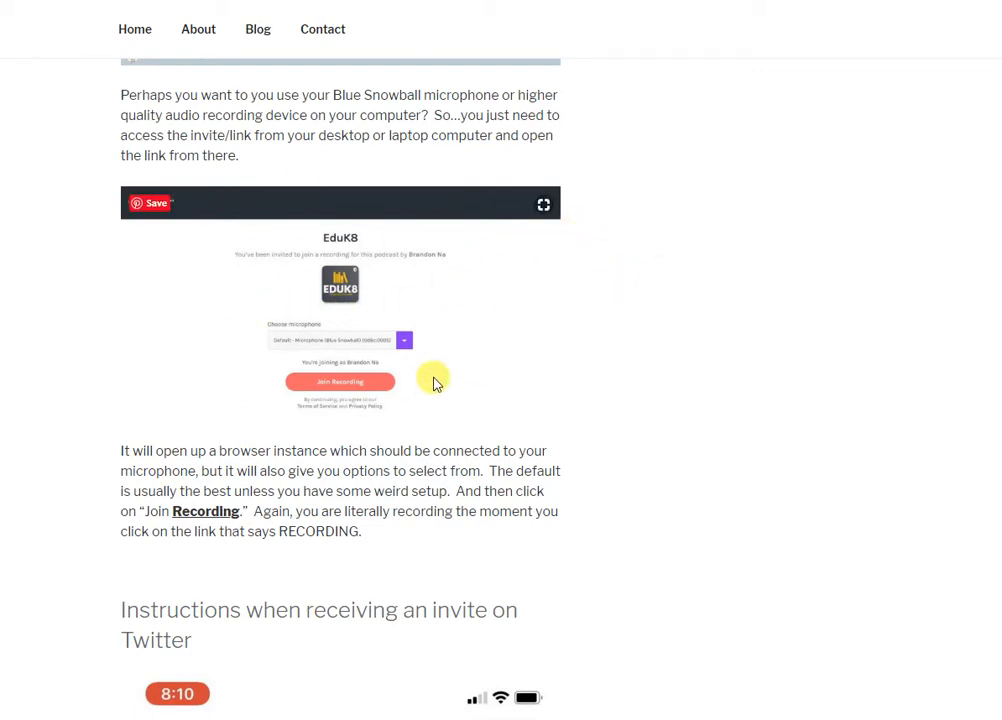
{"action": "mouse_move", "coordinate": [245, 300]}
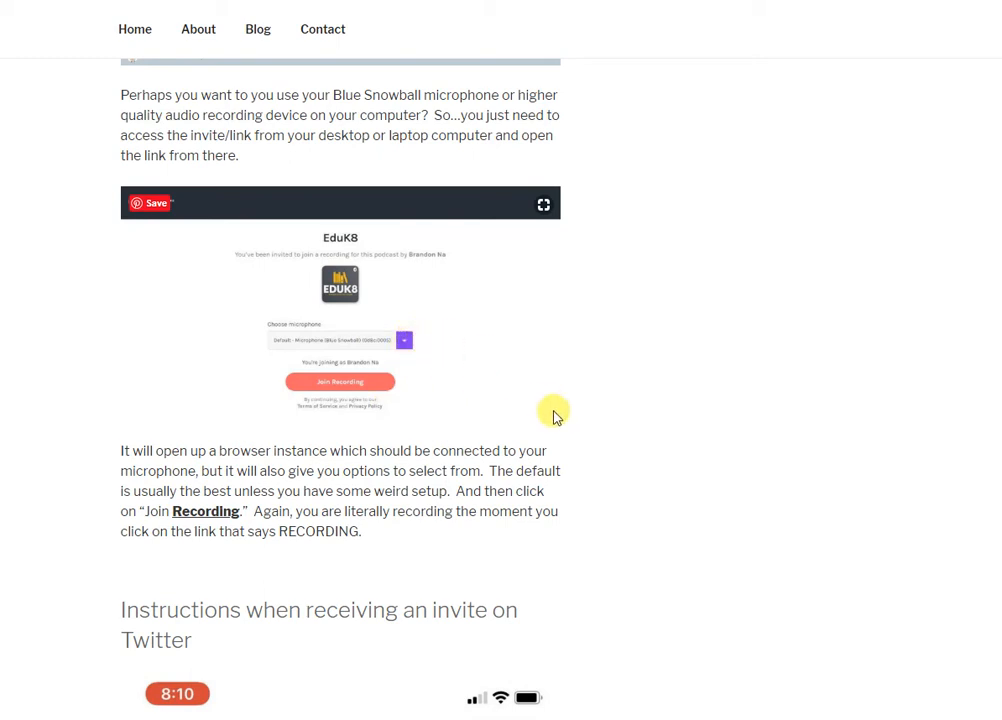
{"action": "mouse_move", "coordinate": [345, 345]}
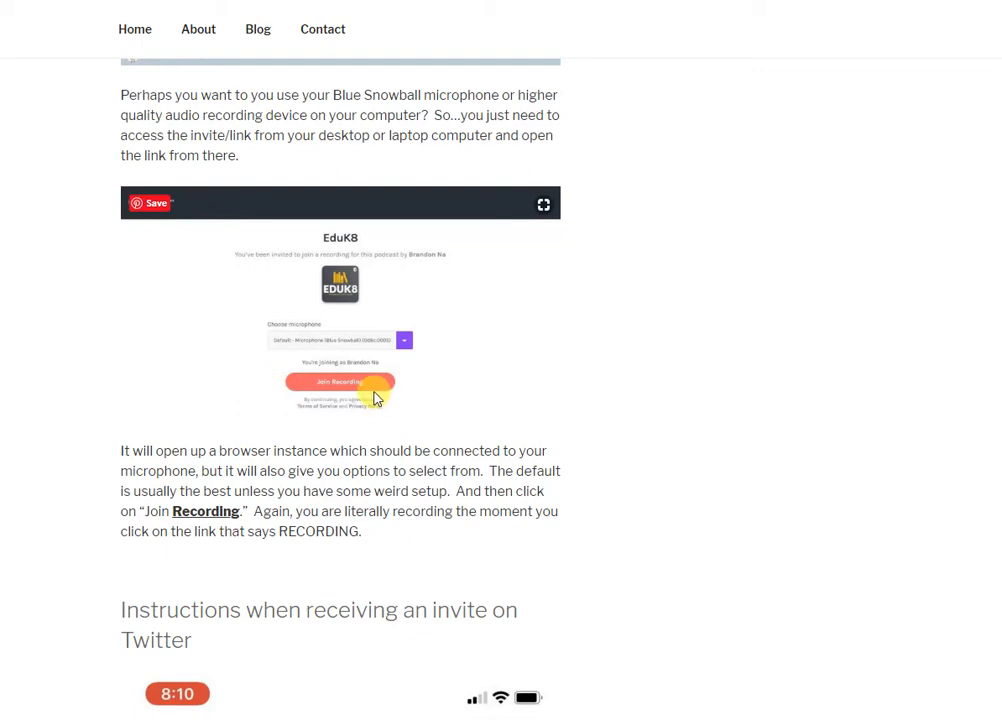
{"action": "mouse_move", "coordinate": [395, 390]}
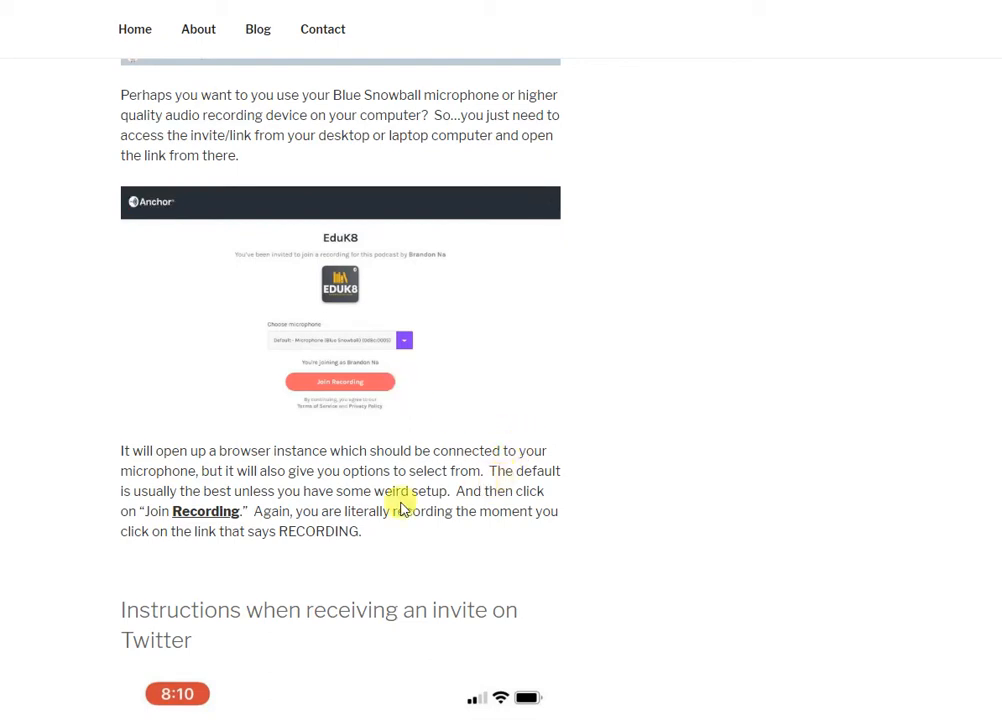
{"action": "mouse_move", "coordinate": [635, 420]}
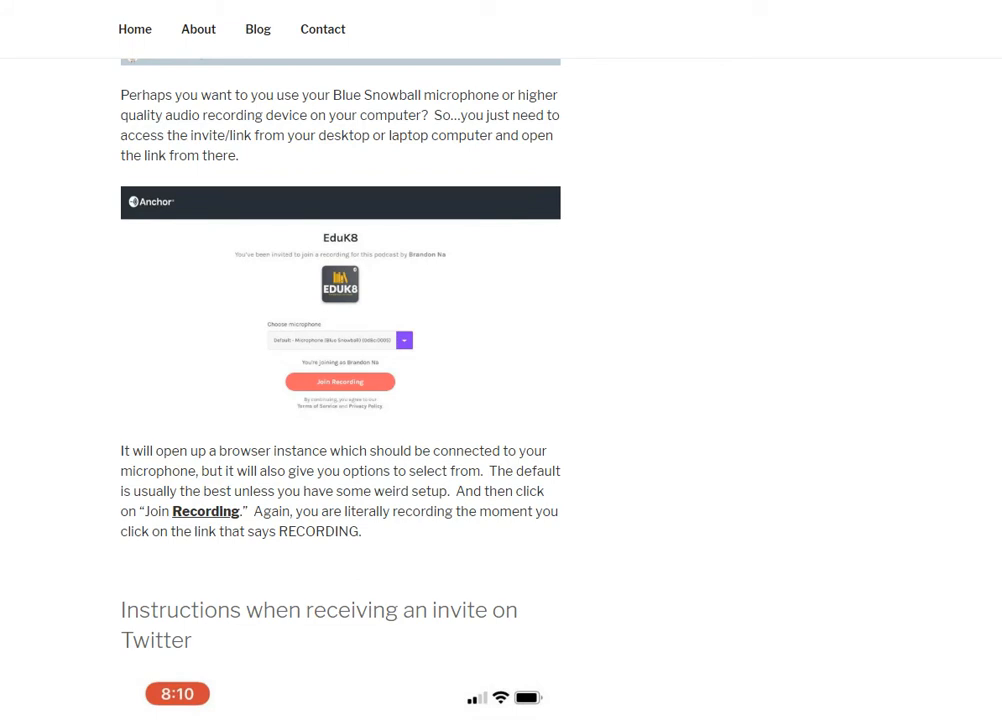
{"action": "scroll", "scroll_direction": "down", "scroll_amount": 3}
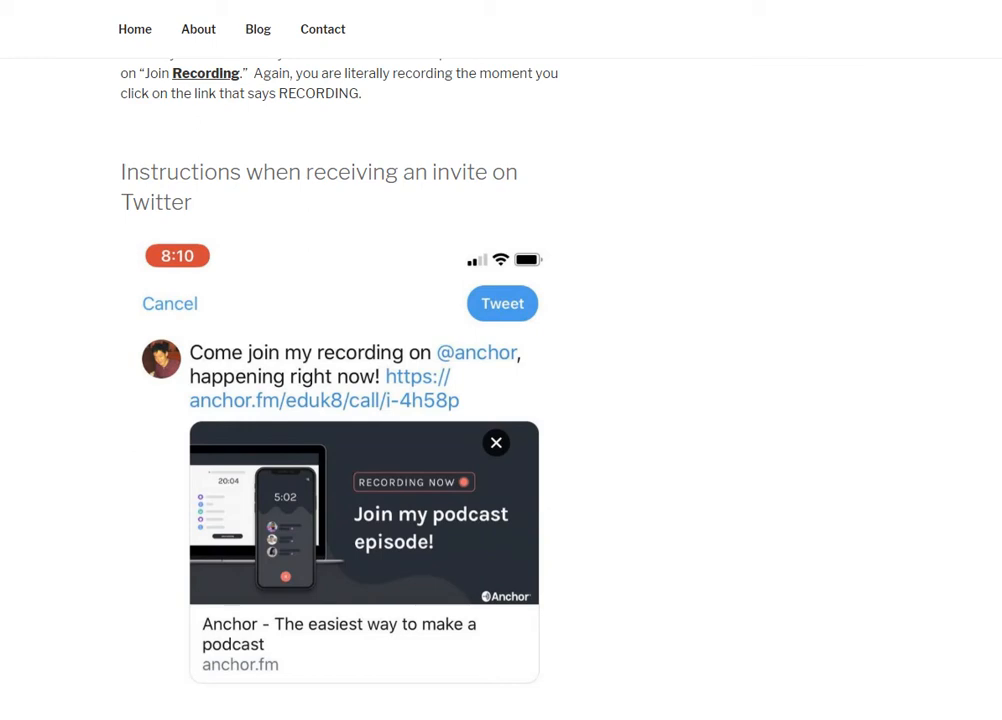
{"action": "scroll", "scroll_direction": "down", "scroll_amount": 3}
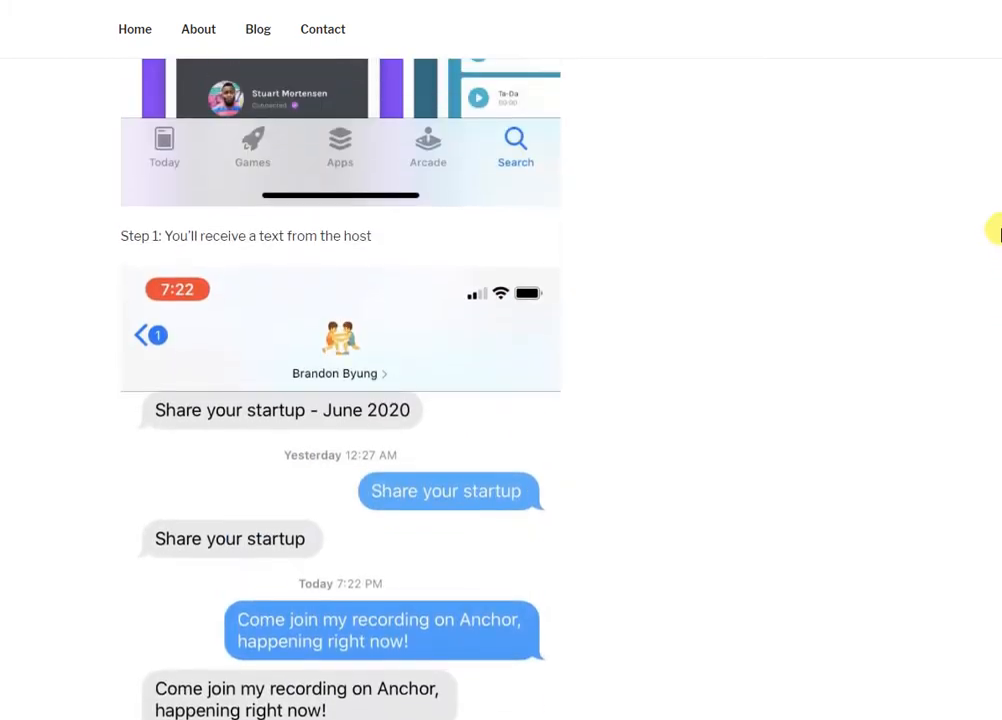
{"action": "scroll", "scroll_direction": "down", "scroll_amount": 3}
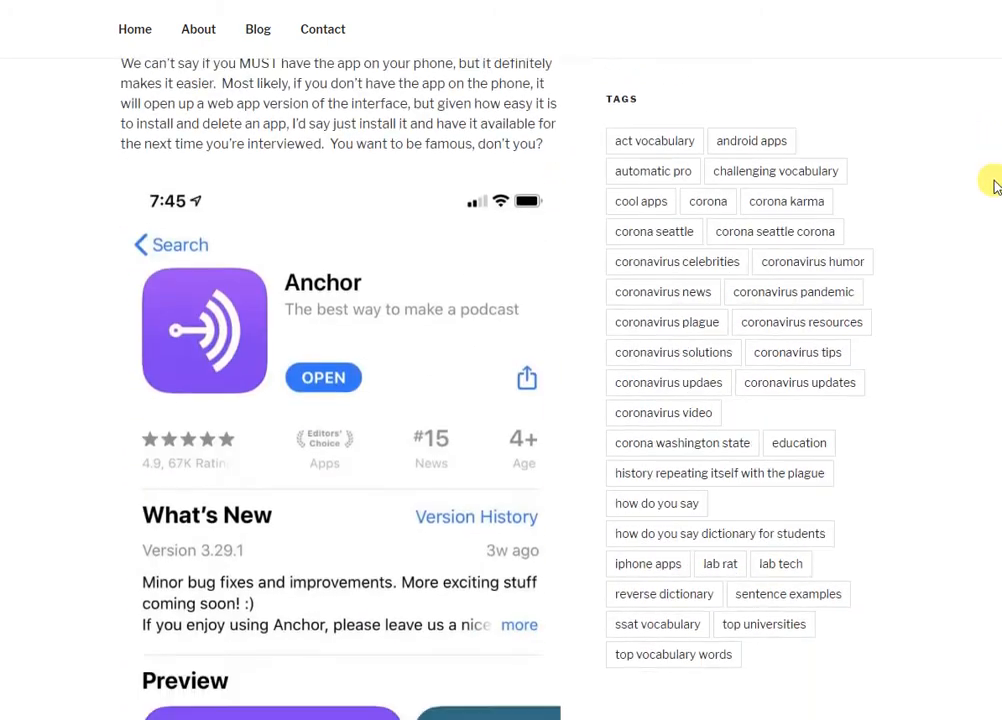
{"action": "scroll", "scroll_direction": "down", "scroll_amount": 3}
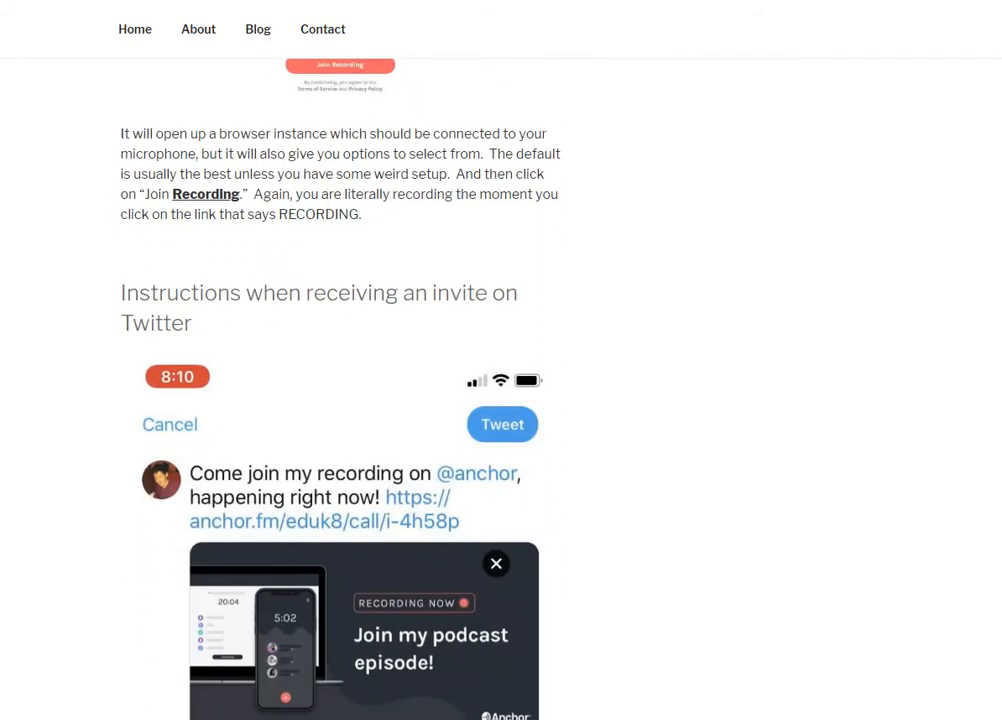
{"action": "scroll", "scroll_direction": "down", "scroll_amount": 3}
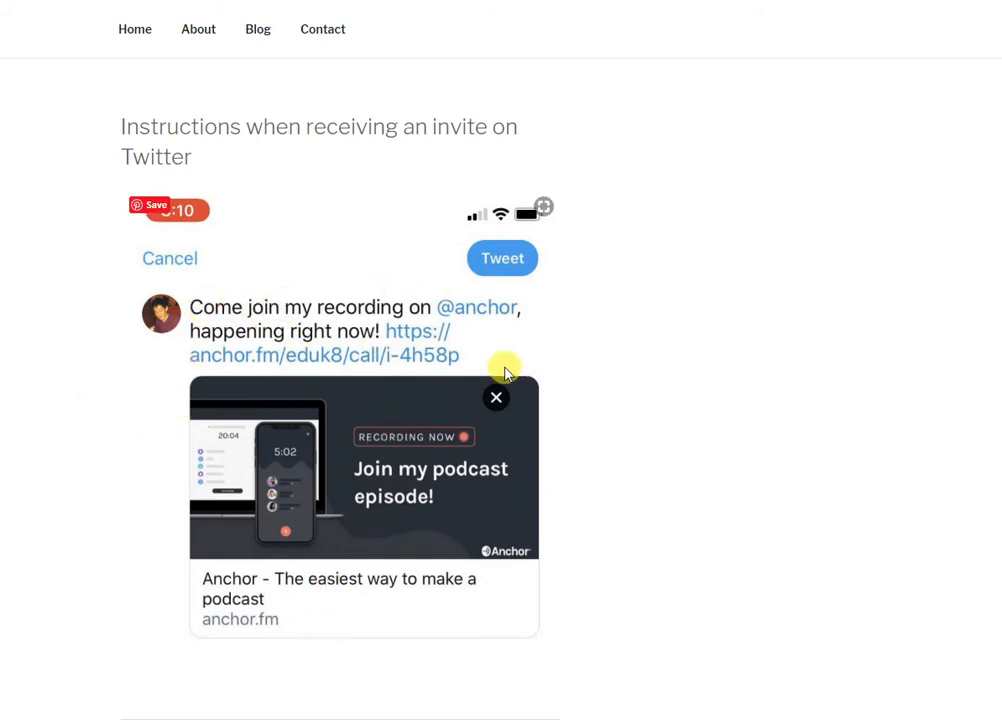
{"action": "mouse_move", "coordinate": [495, 370]}
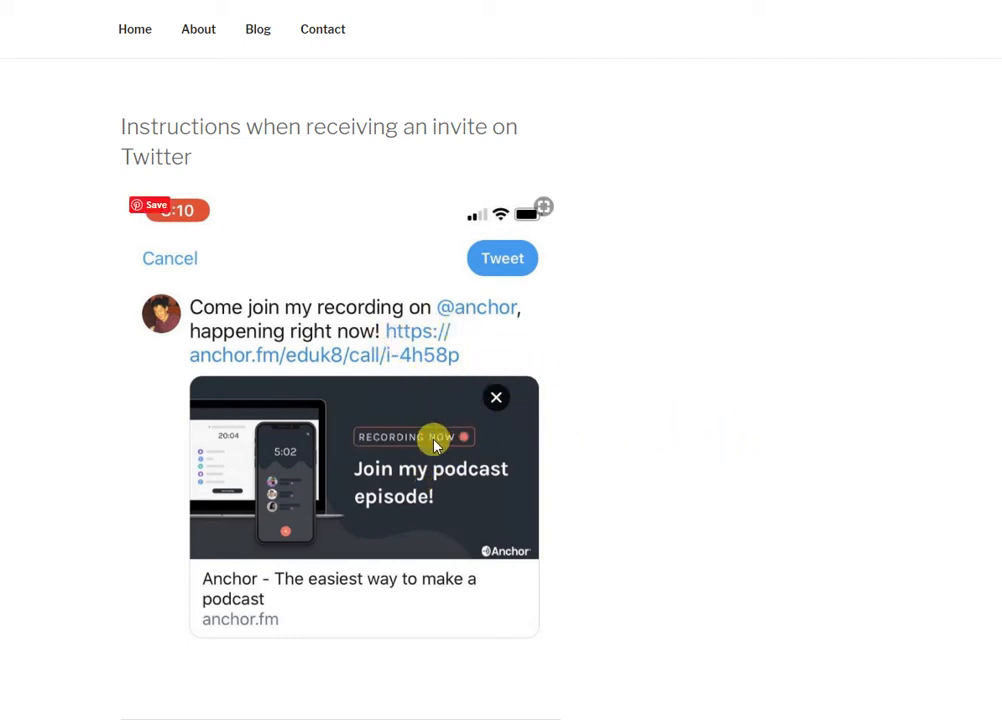
{"action": "mouse_move", "coordinate": [687, 450]}
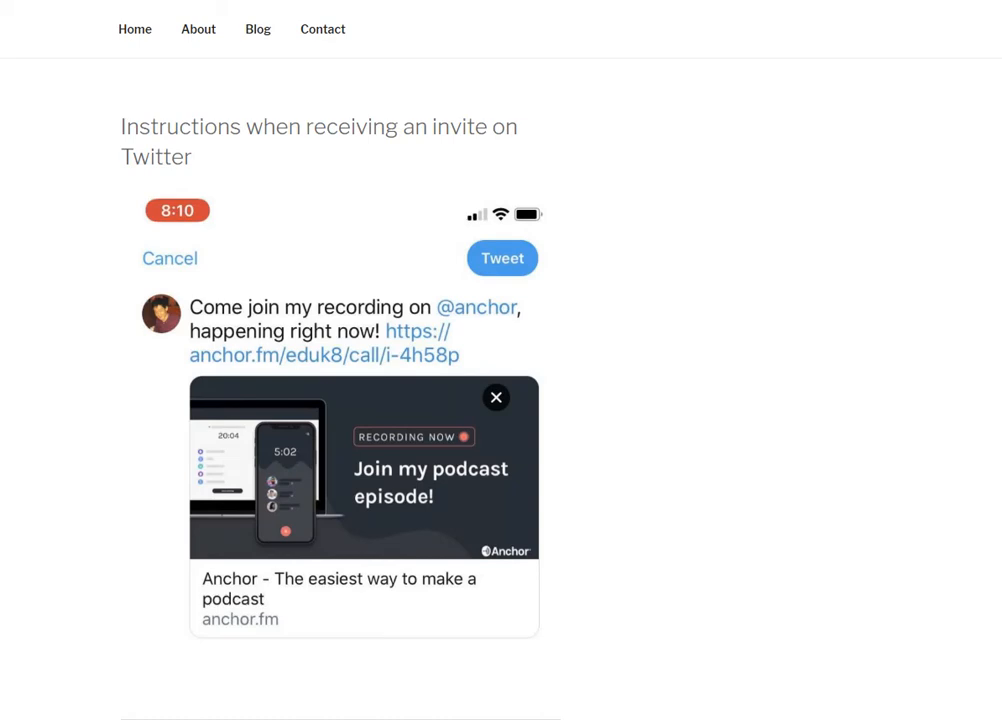
{"action": "scroll", "scroll_direction": "down", "scroll_amount": 3}
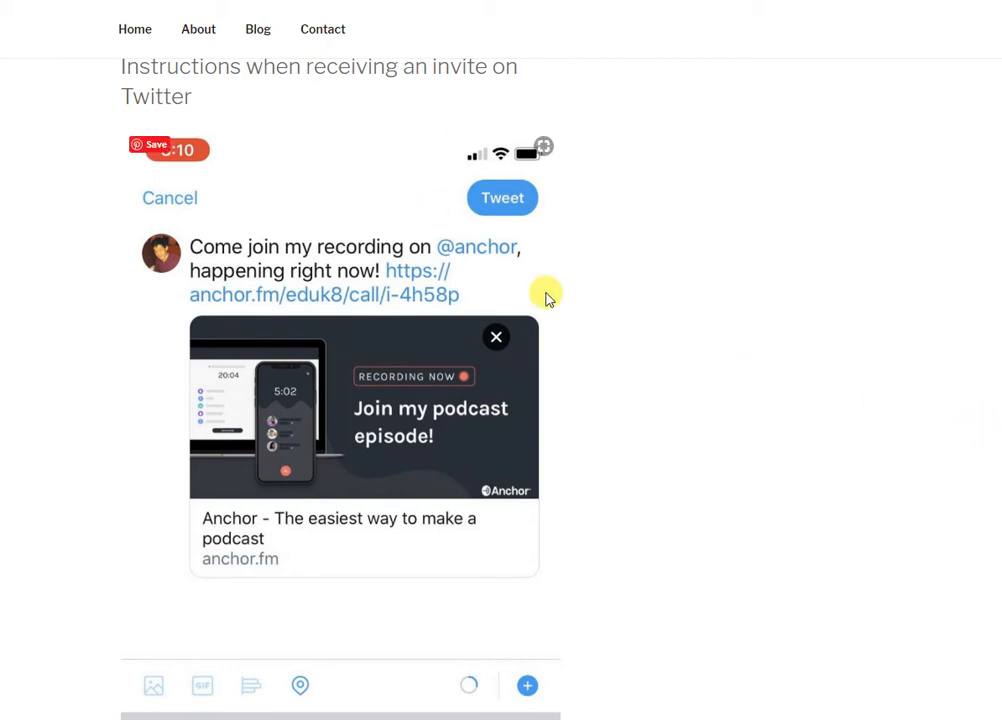
{"action": "mouse_move", "coordinate": [590, 300]}
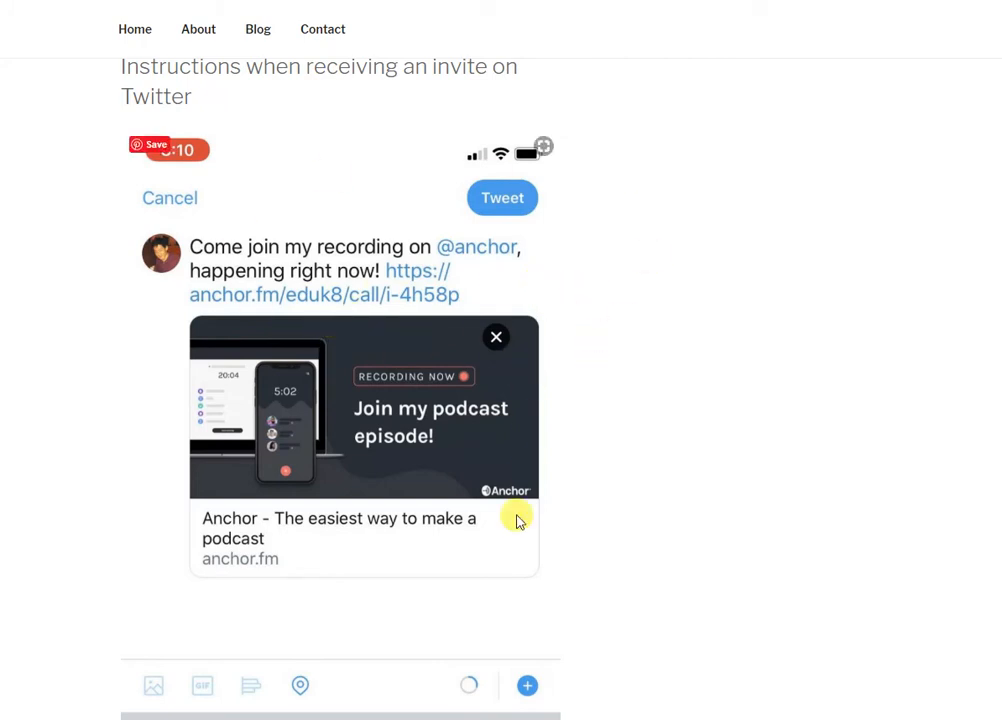
{"action": "mouse_move", "coordinate": [175, 287]}
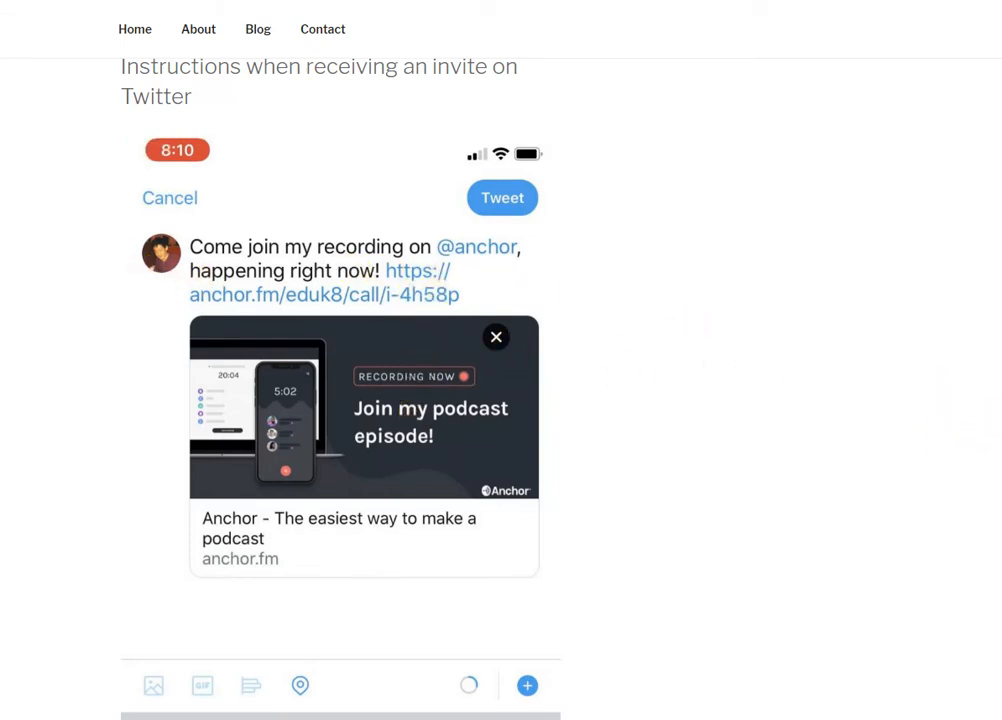
{"action": "scroll", "scroll_direction": "down", "scroll_amount": 3}
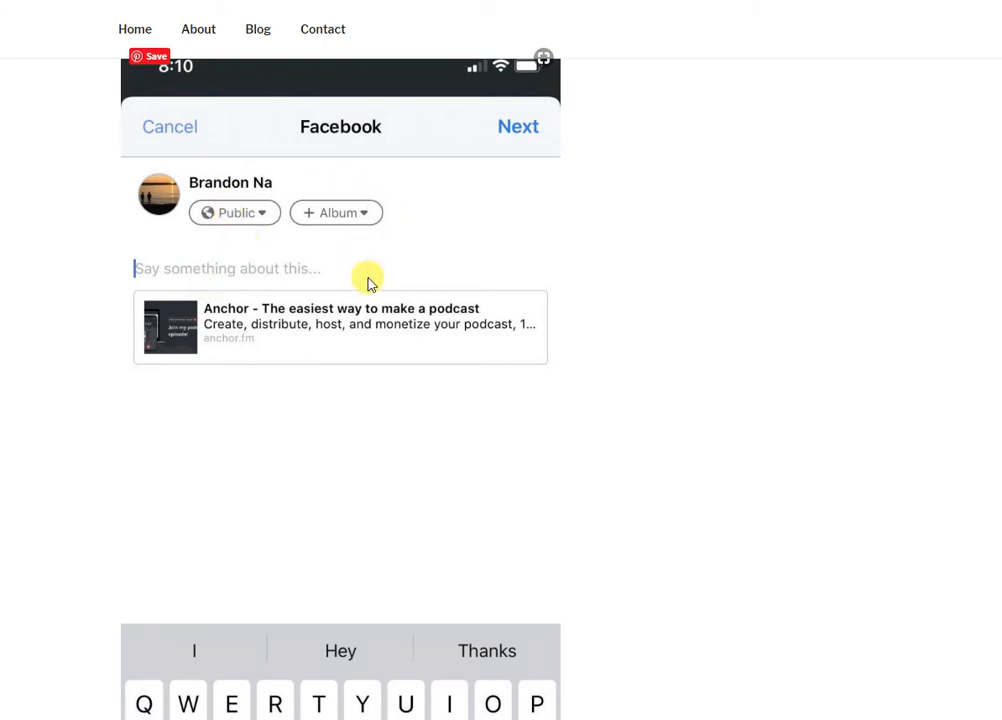
{"action": "mouse_move", "coordinate": [110, 172]}
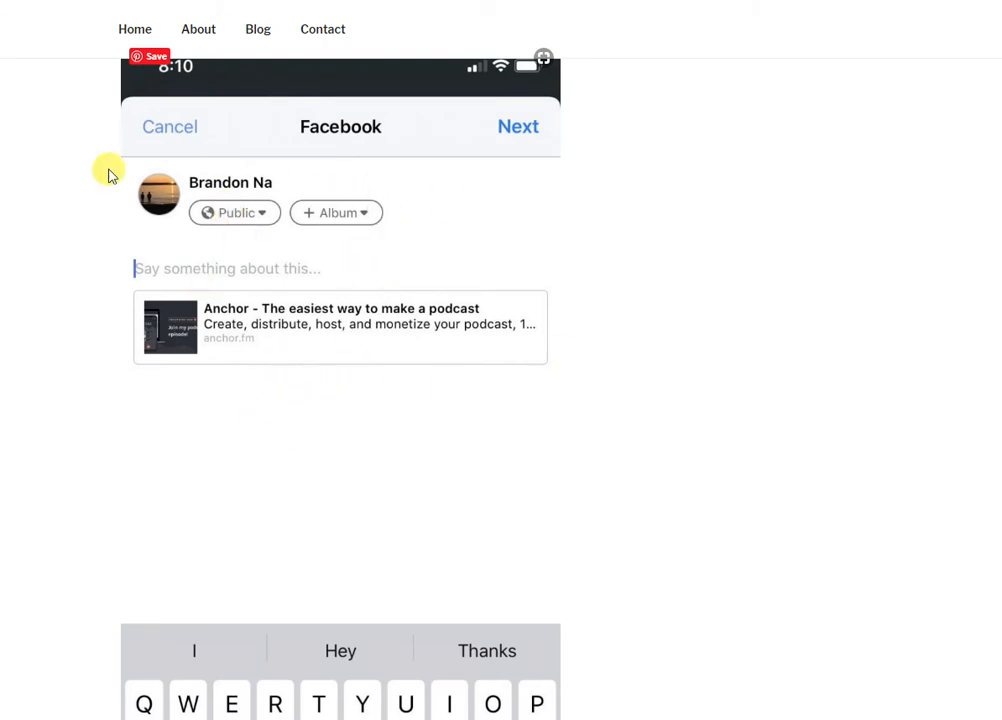
{"action": "mouse_move", "coordinate": [603, 258]}
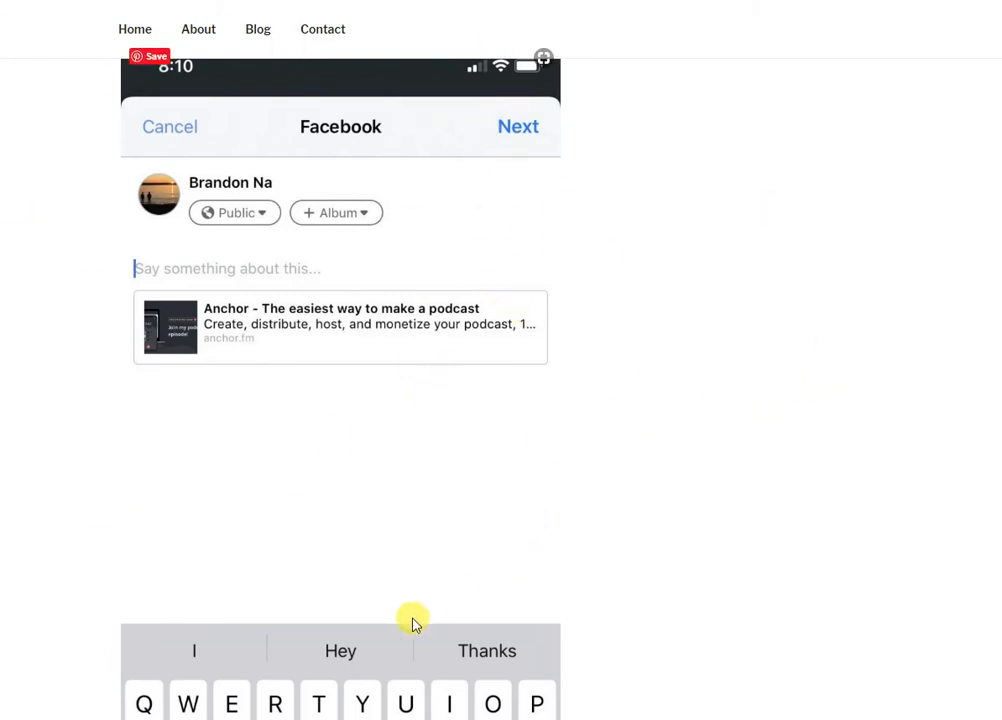
{"action": "mouse_move", "coordinate": [994, 508]}
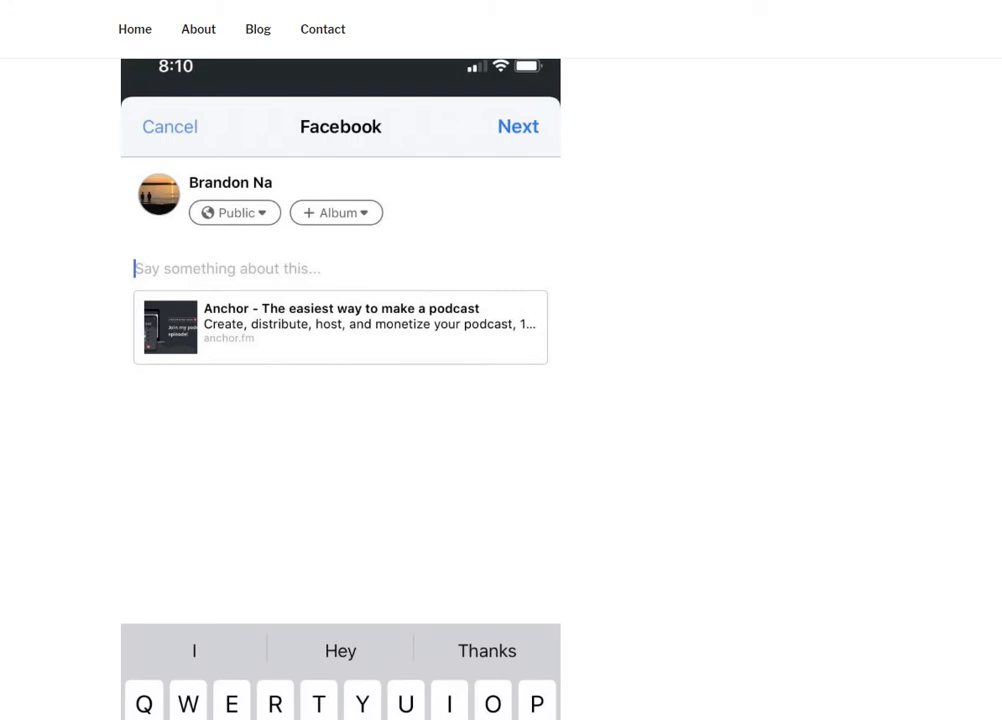
{"action": "scroll", "scroll_direction": "down", "scroll_amount": 3}
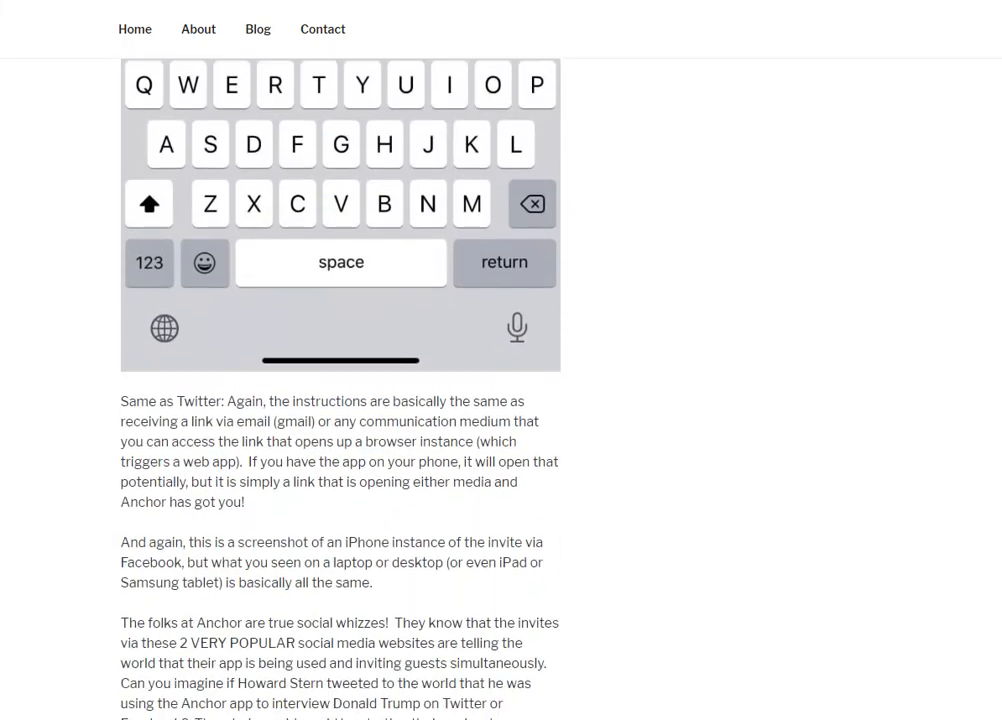
{"action": "scroll", "scroll_direction": "down", "scroll_amount": 3}
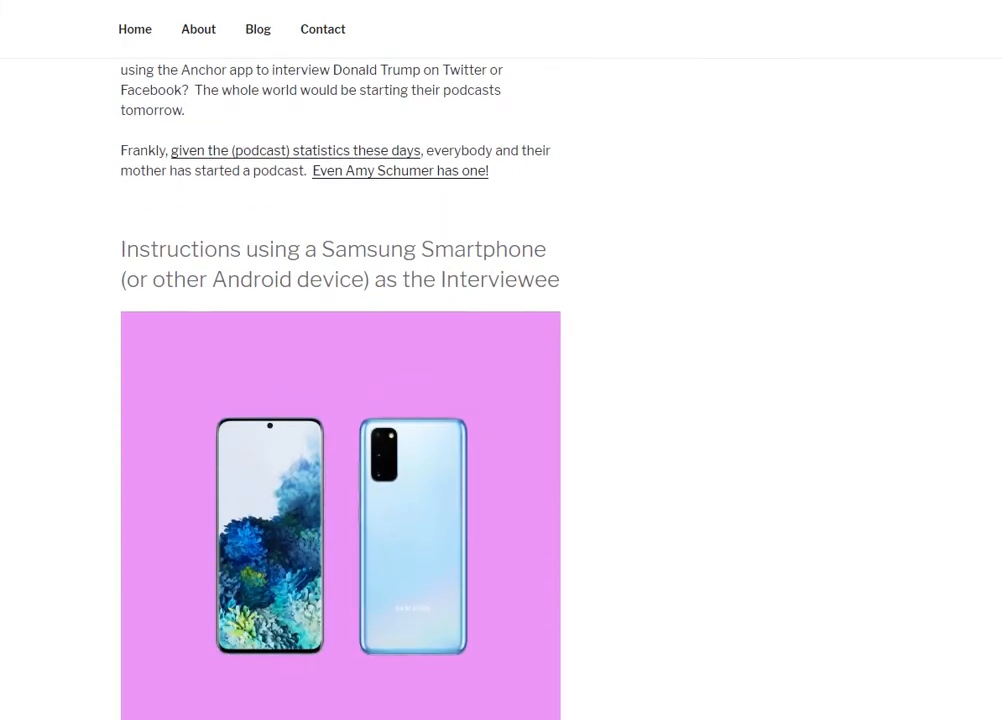
{"action": "scroll", "scroll_direction": "down", "scroll_amount": 3}
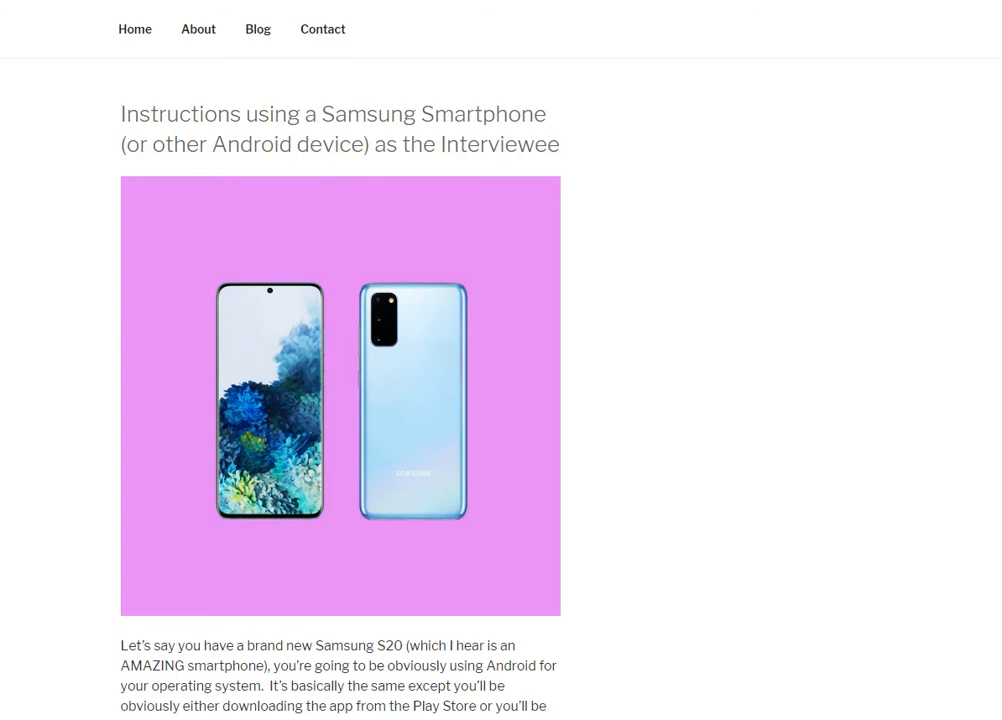
{"action": "scroll", "scroll_direction": "down", "scroll_amount": 3}
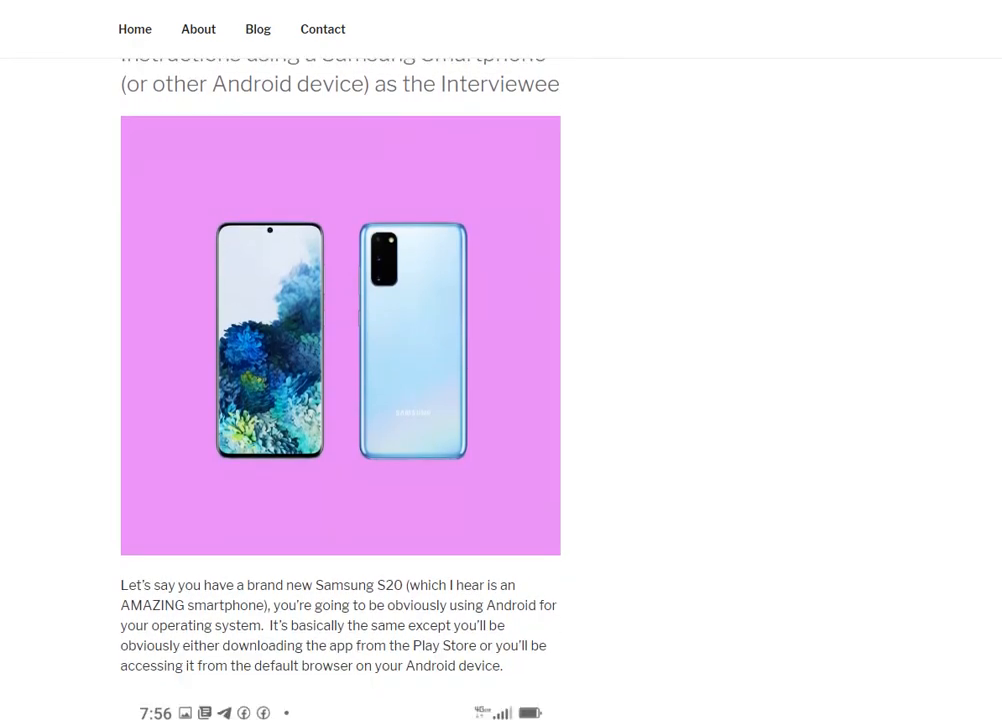
{"action": "scroll", "scroll_direction": "down", "scroll_amount": 3}
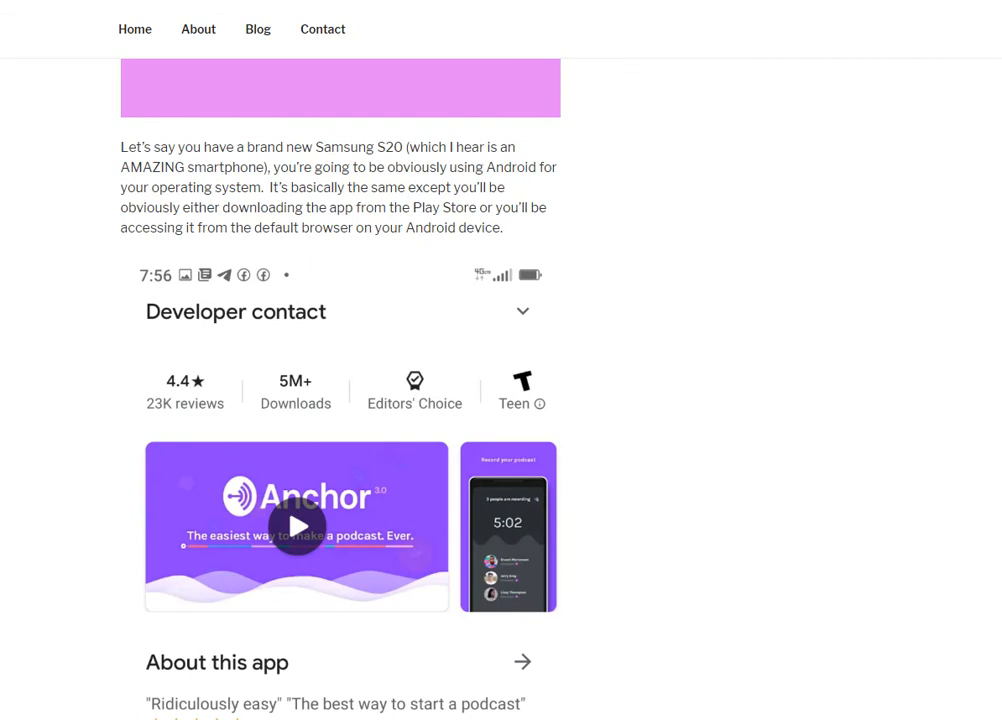
{"action": "scroll", "scroll_direction": "down", "scroll_amount": 3}
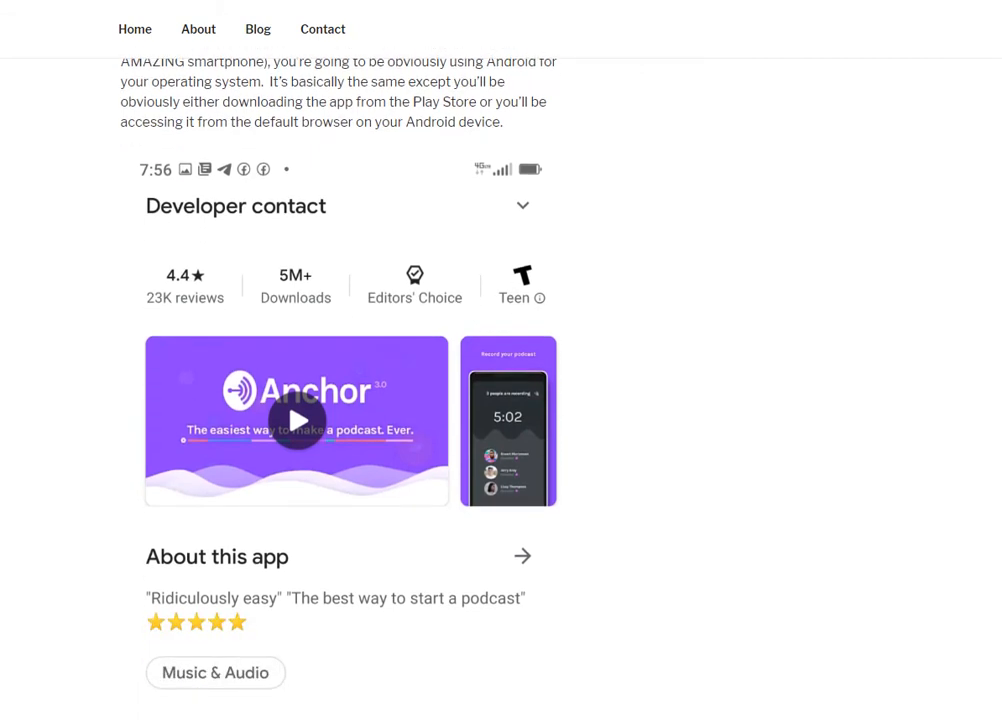
{"action": "scroll", "scroll_direction": "down", "scroll_amount": 3}
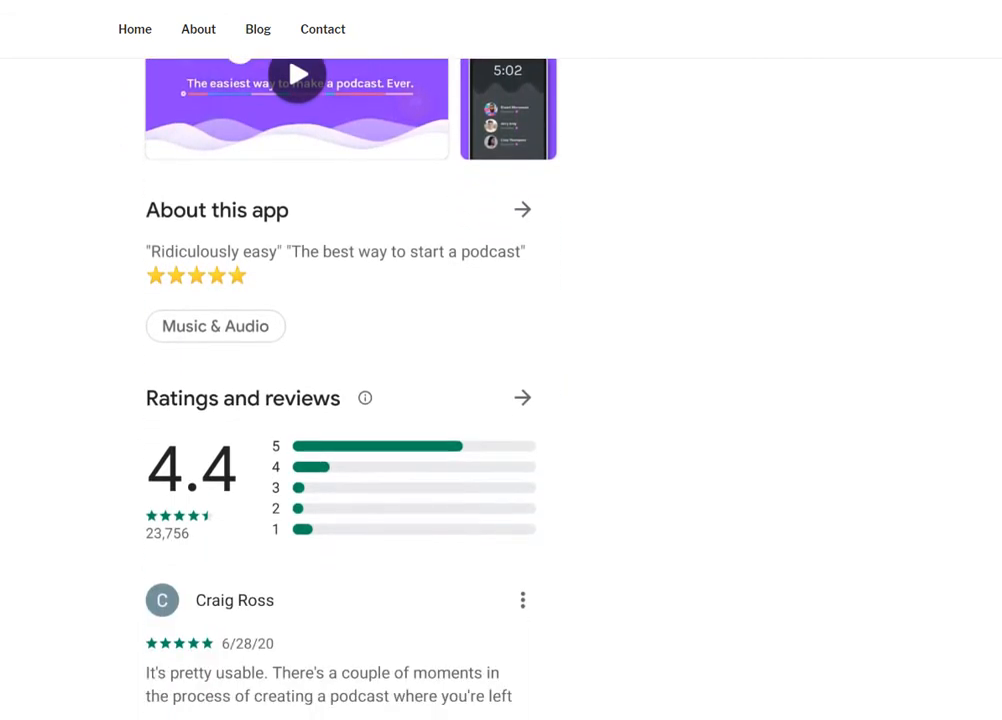
{"action": "scroll", "scroll_direction": "down", "scroll_amount": 3}
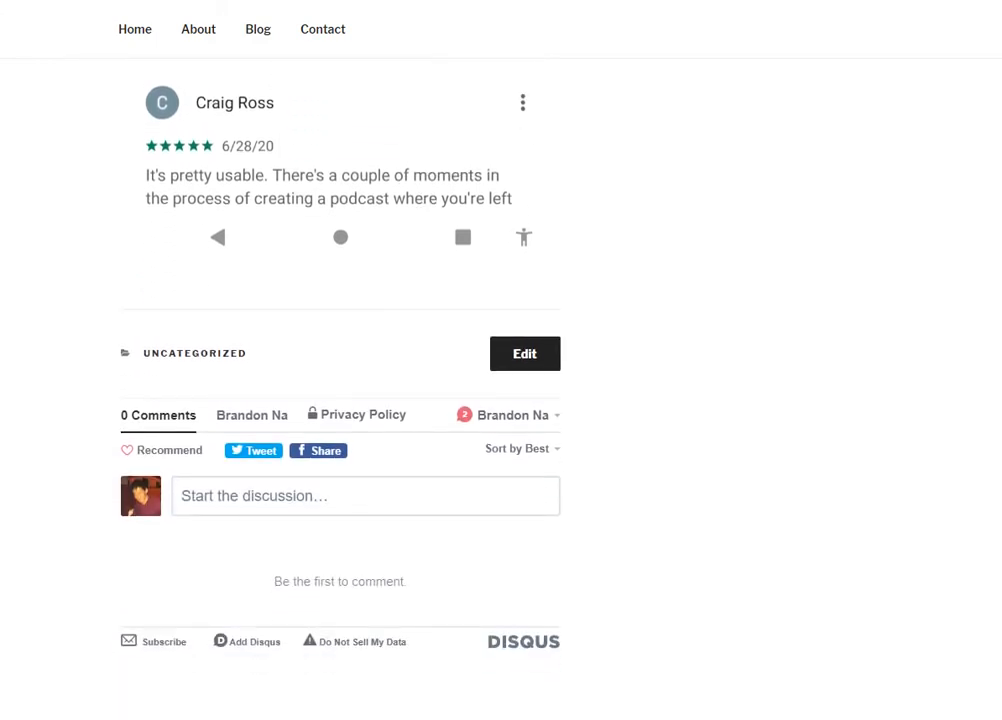
{"action": "scroll", "scroll_direction": "down", "scroll_amount": 3}
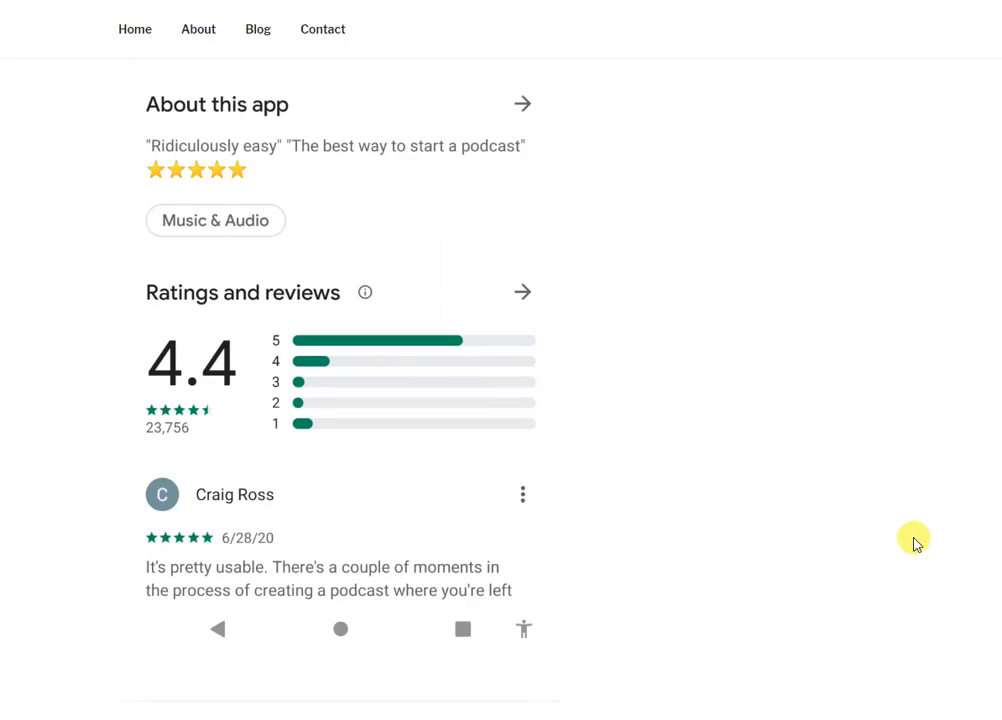
{"action": "mouse_move", "coordinate": [878, 530]}
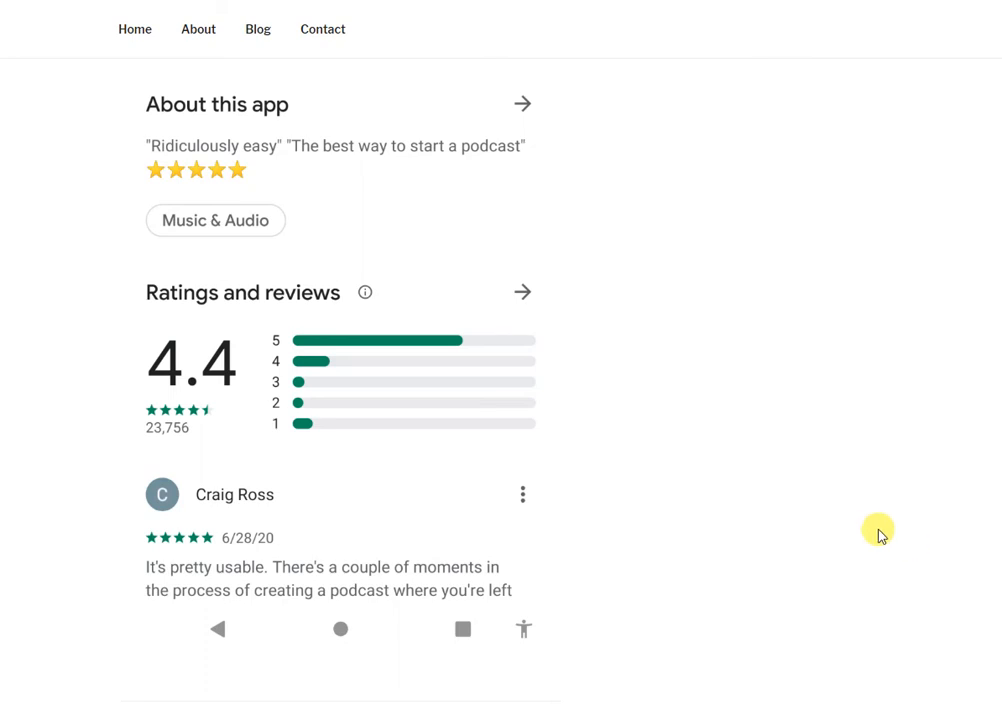
{"action": "mouse_move", "coordinate": [906, 558]}
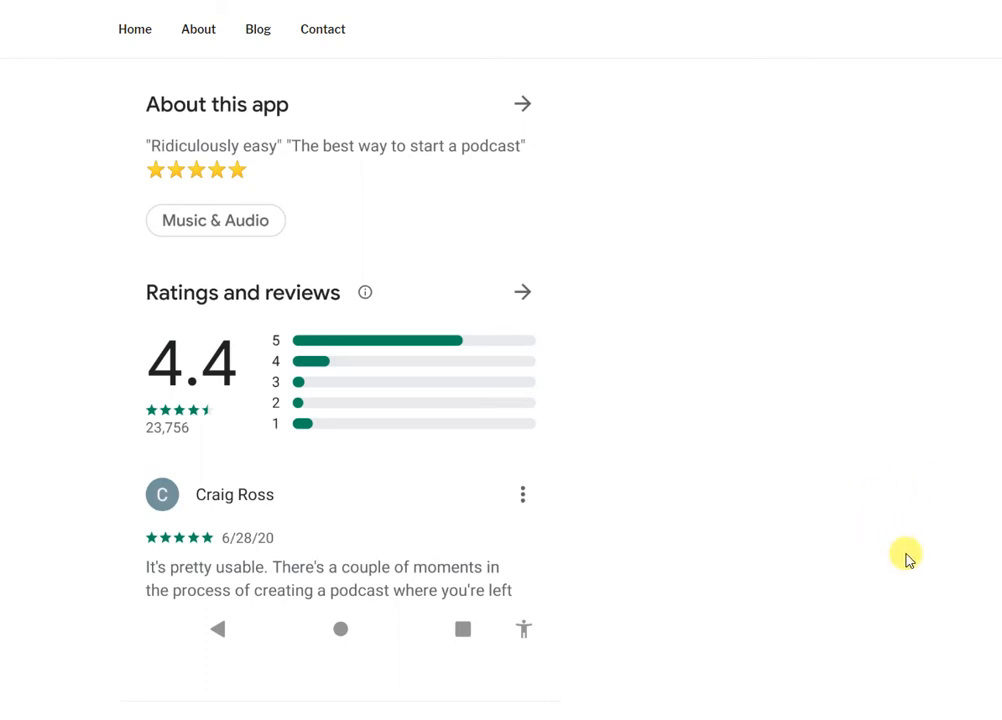
{"action": "mouse_move", "coordinate": [792, 547]}
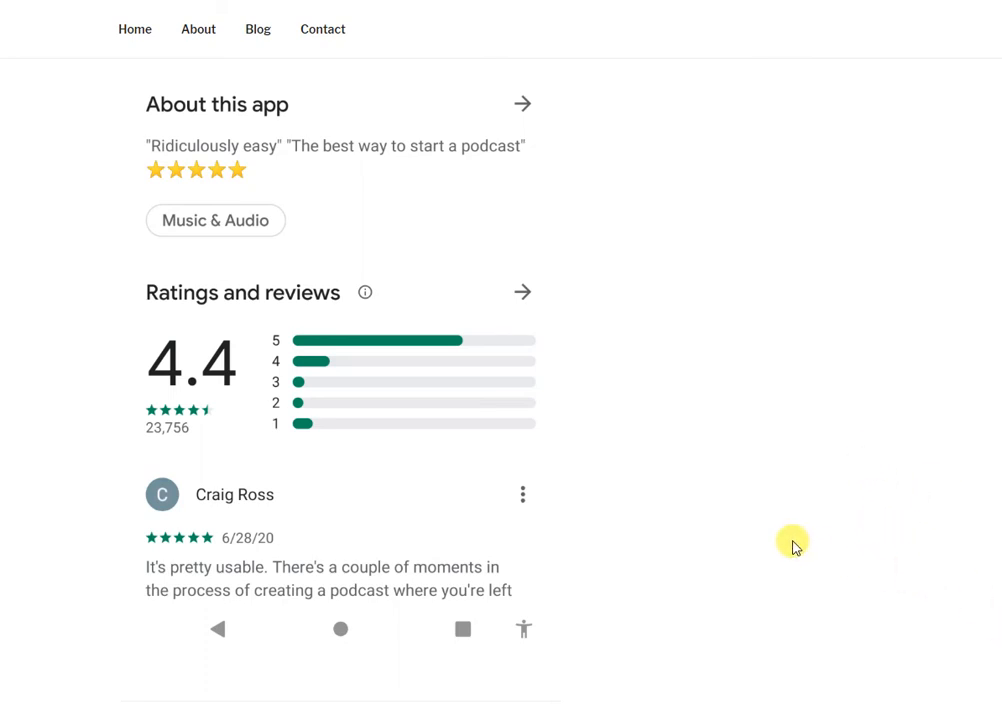
{"action": "mouse_move", "coordinate": [787, 511]}
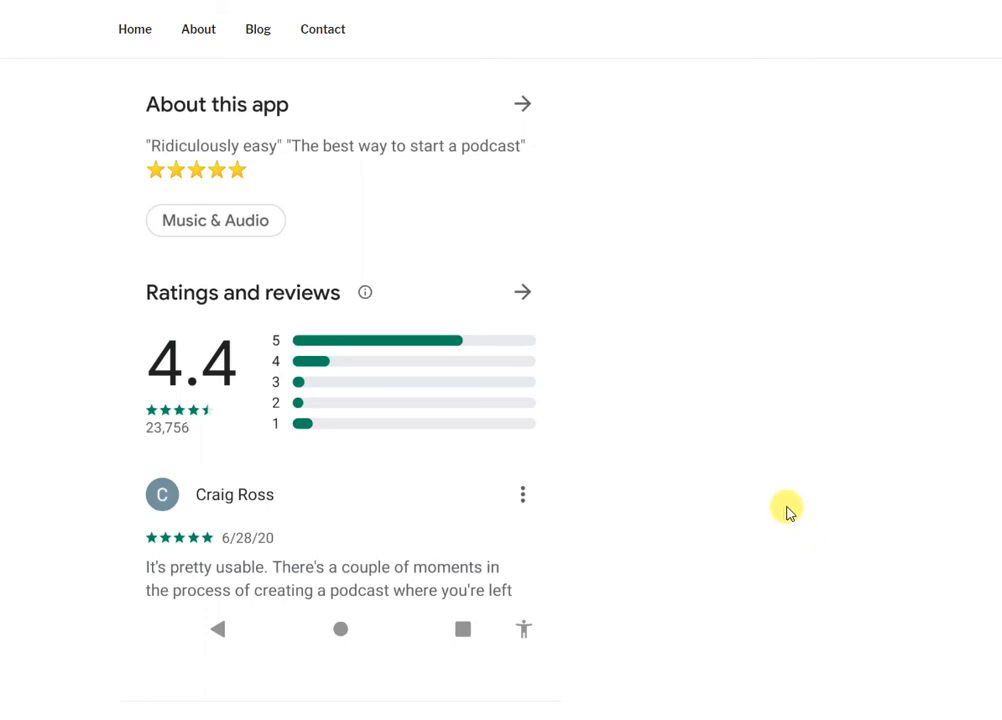
{"action": "mouse_move", "coordinate": [797, 449]}
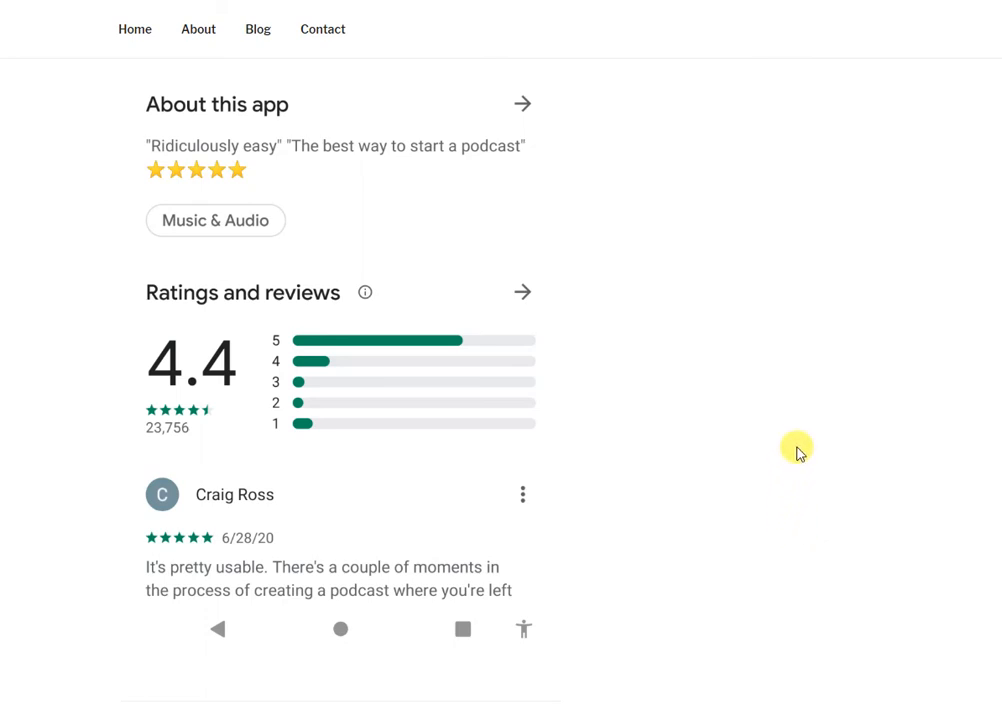
{"action": "mouse_move", "coordinate": [797, 447]}
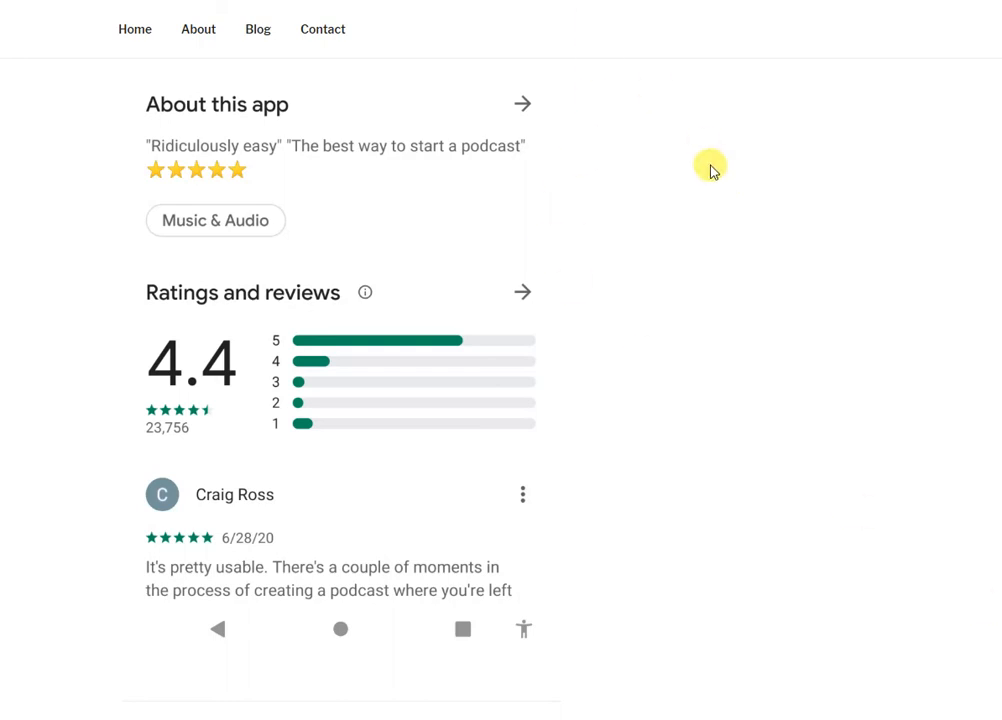
{"action": "mouse_move", "coordinate": [685, 214]}
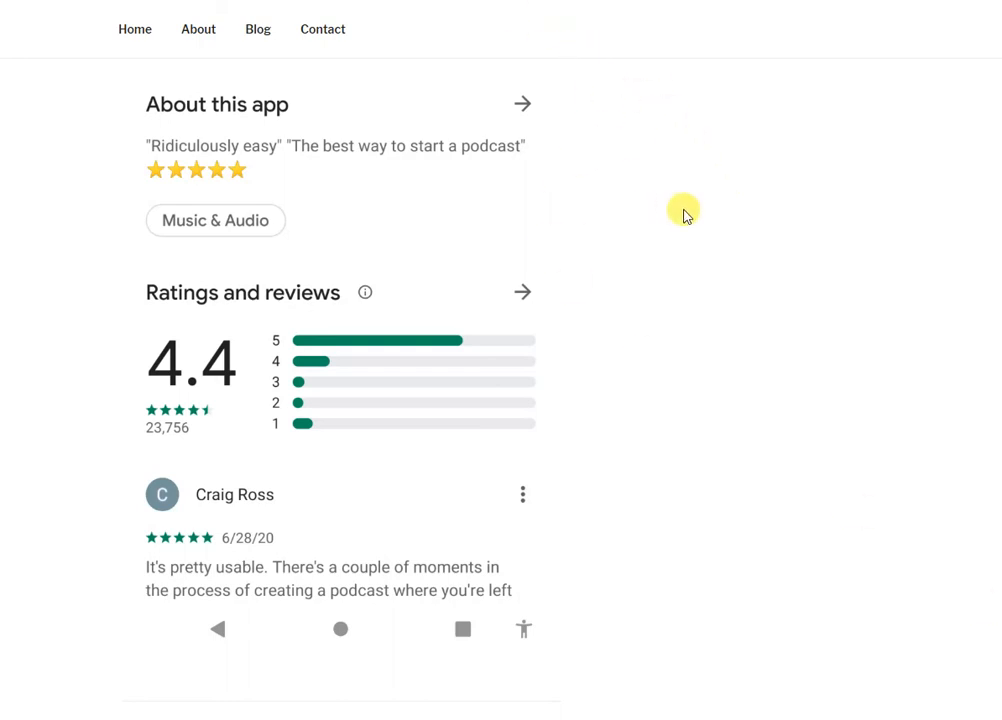
{"action": "mouse_move", "coordinate": [835, 465]}
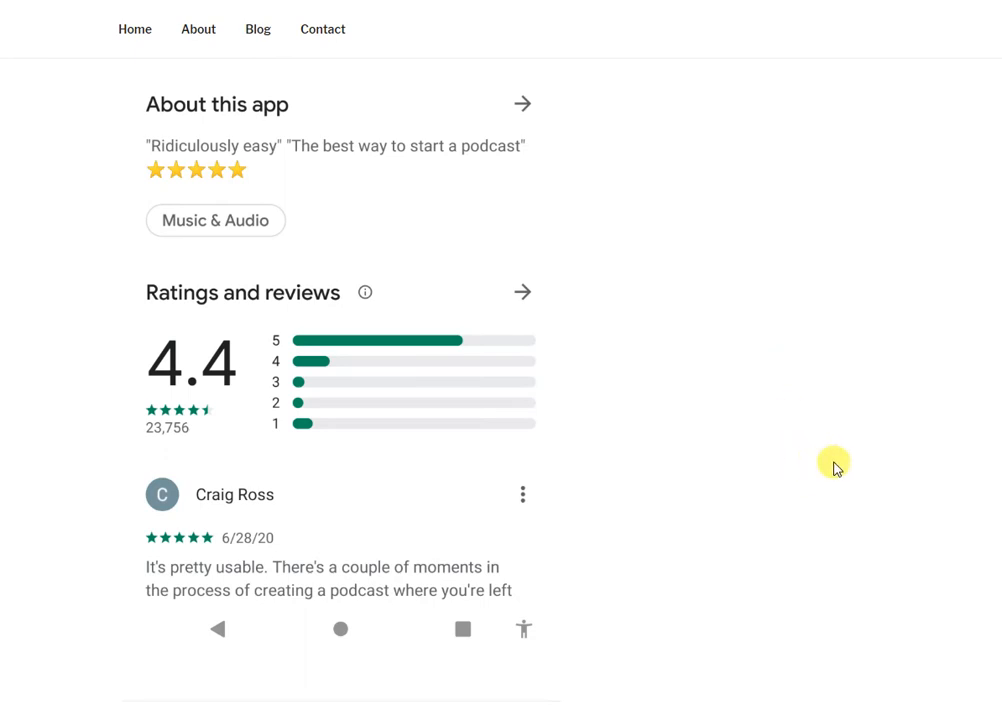
{"action": "mouse_move", "coordinate": [817, 360]}
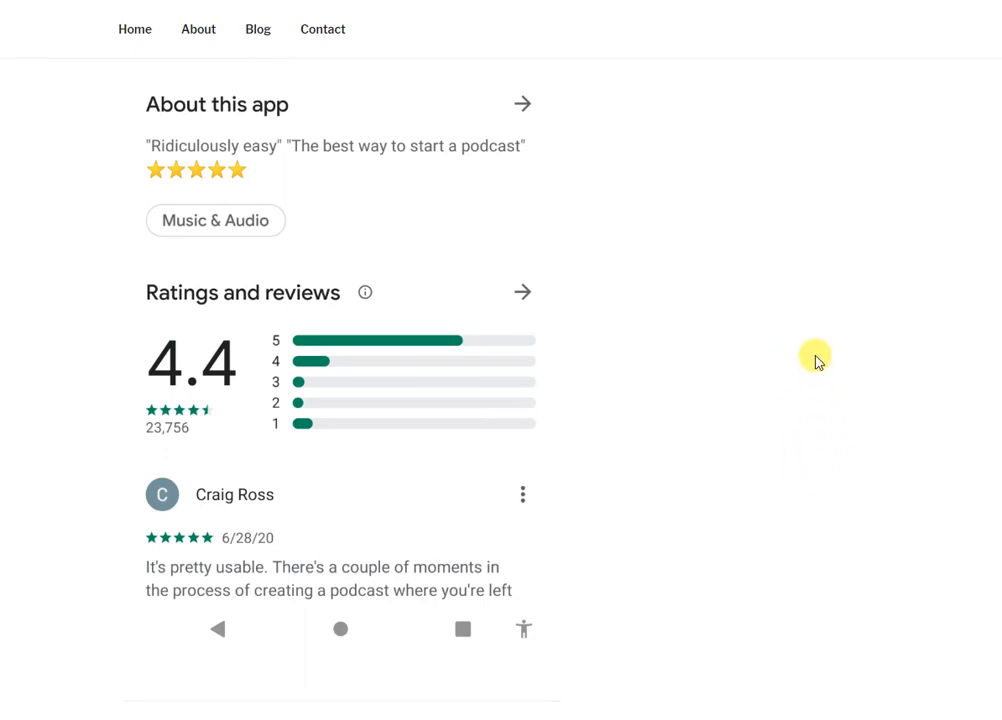
{"action": "mouse_move", "coordinate": [835, 336]}
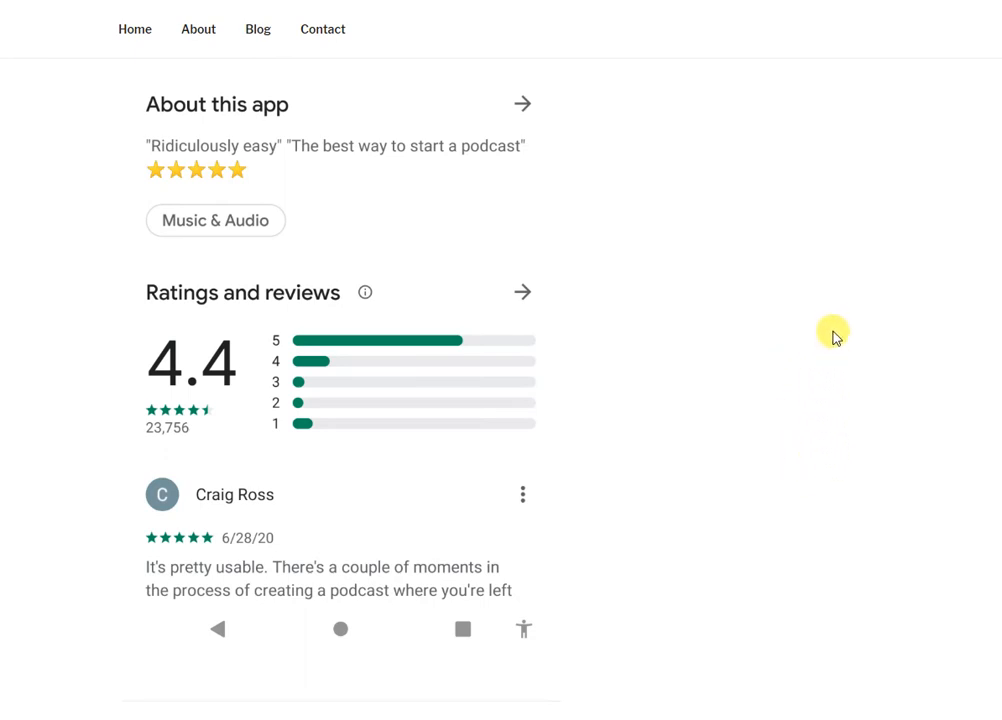
{"action": "mouse_move", "coordinate": [757, 273]}
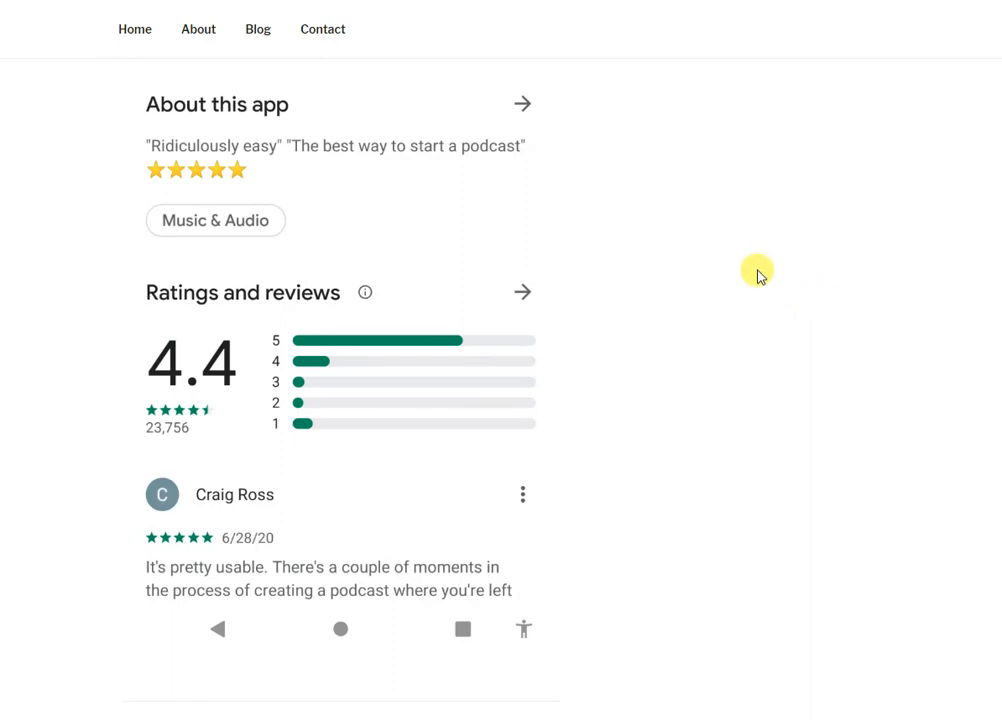
{"action": "mouse_move", "coordinate": [601, 71]}
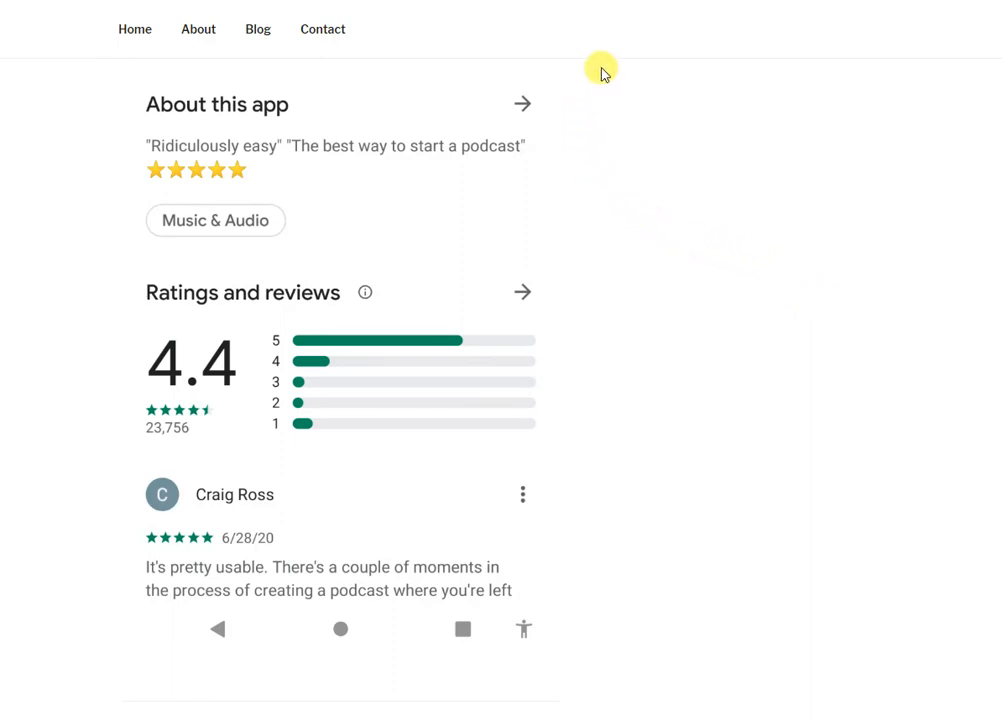
{"action": "mouse_move", "coordinate": [651, 138]}
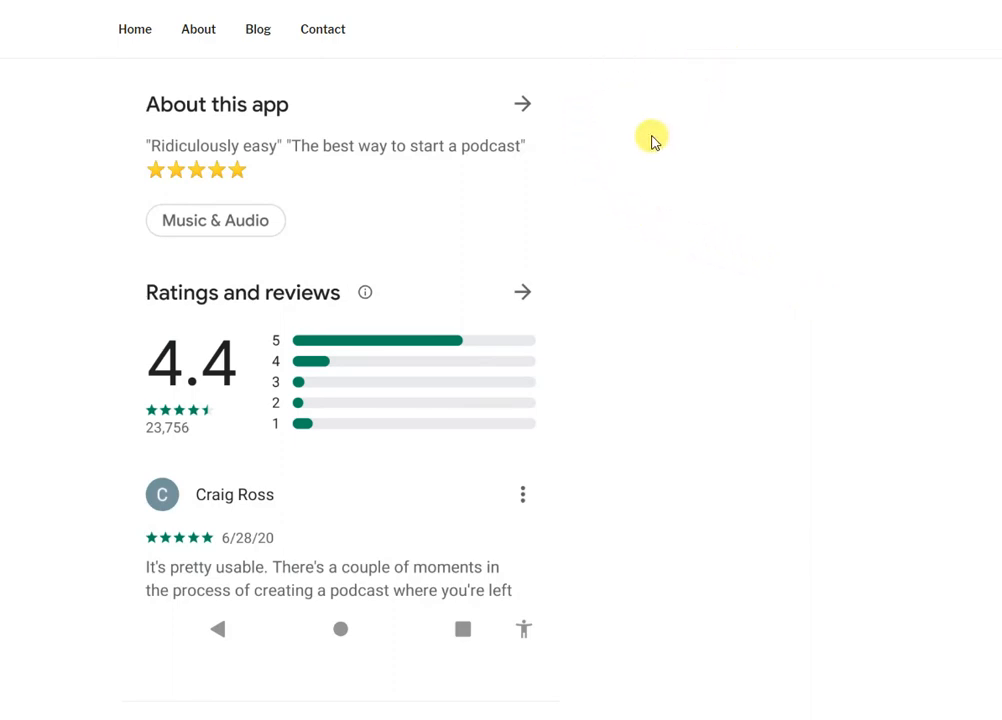